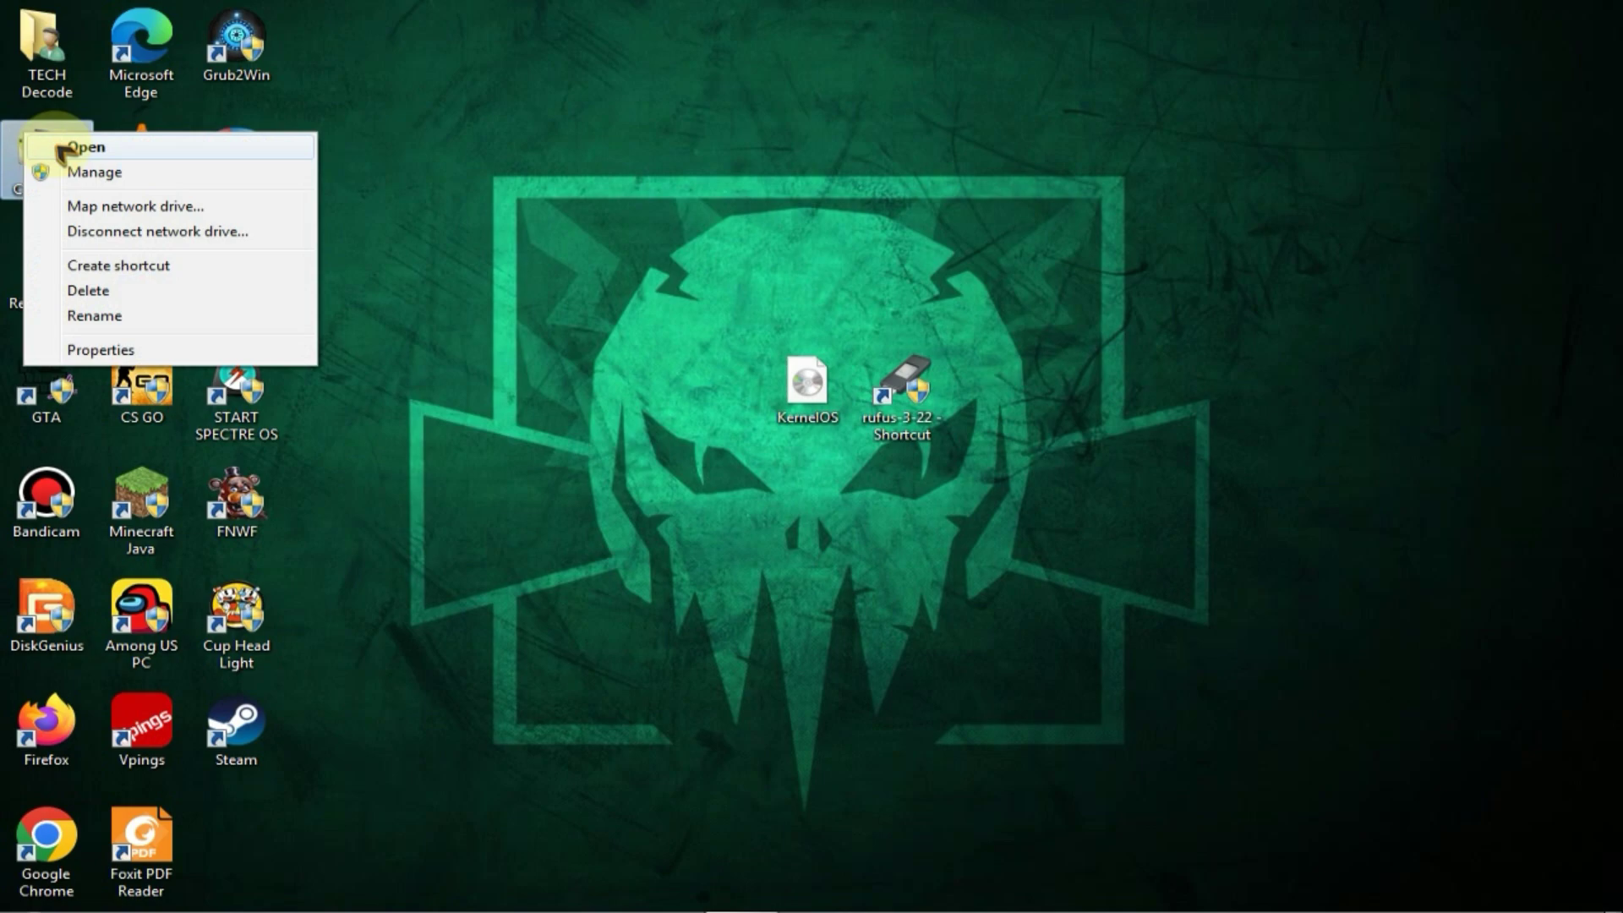
Check the computer's drives and Disk 0 properties in the disk partitioning tool found via 'format' search.
{"action": "left_click", "coordinate": [87, 147]}
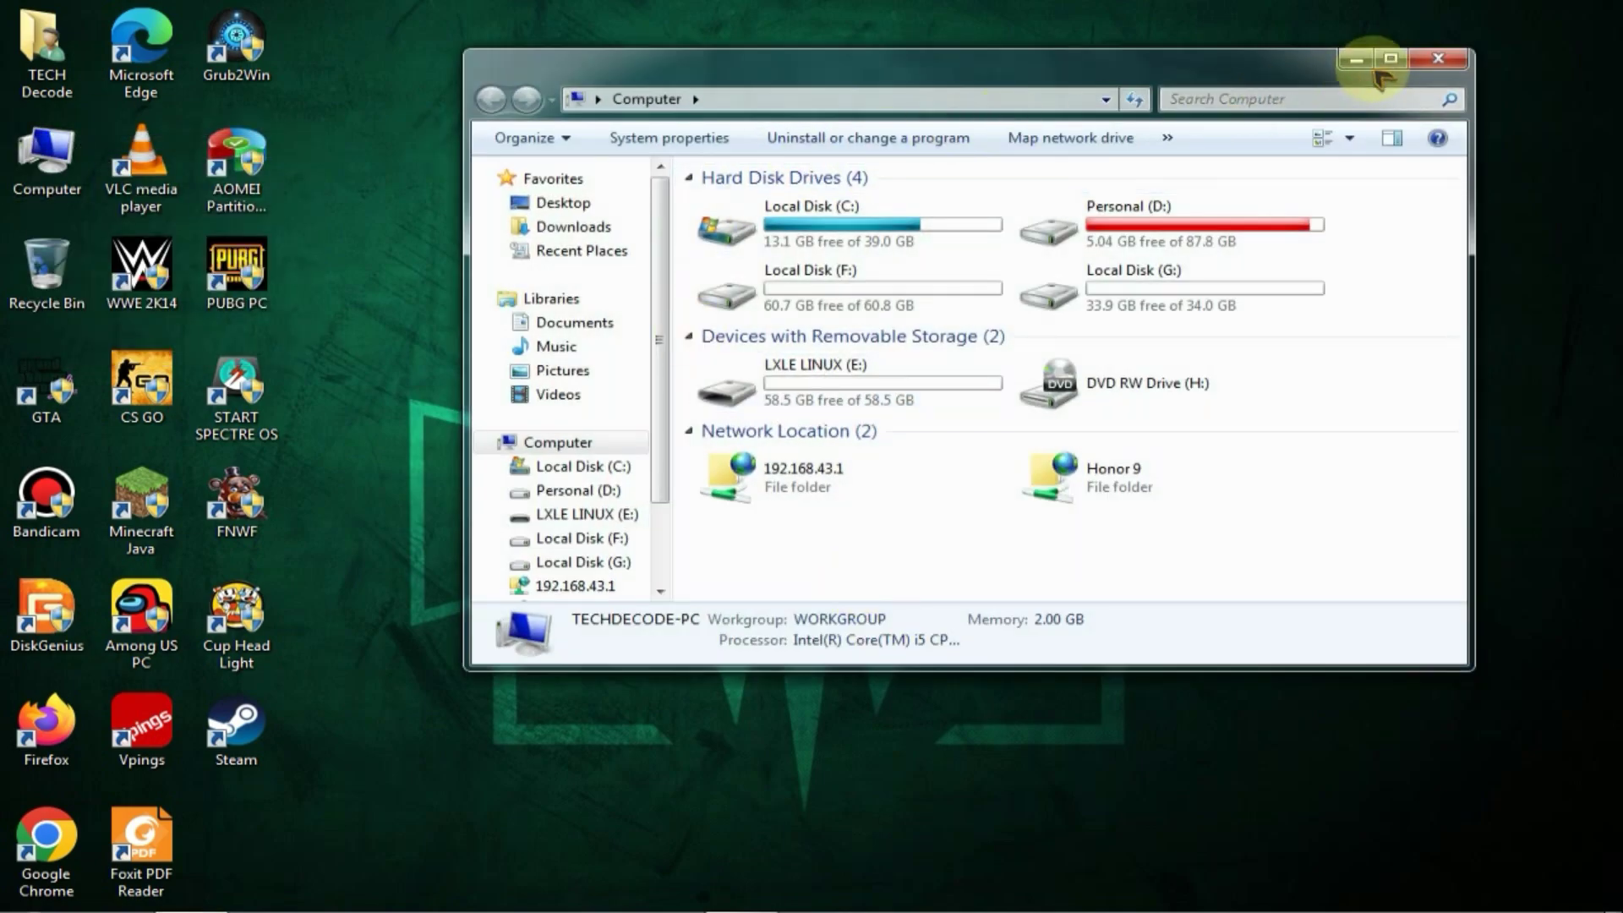
{"action": "left_click", "coordinate": [20, 891]}
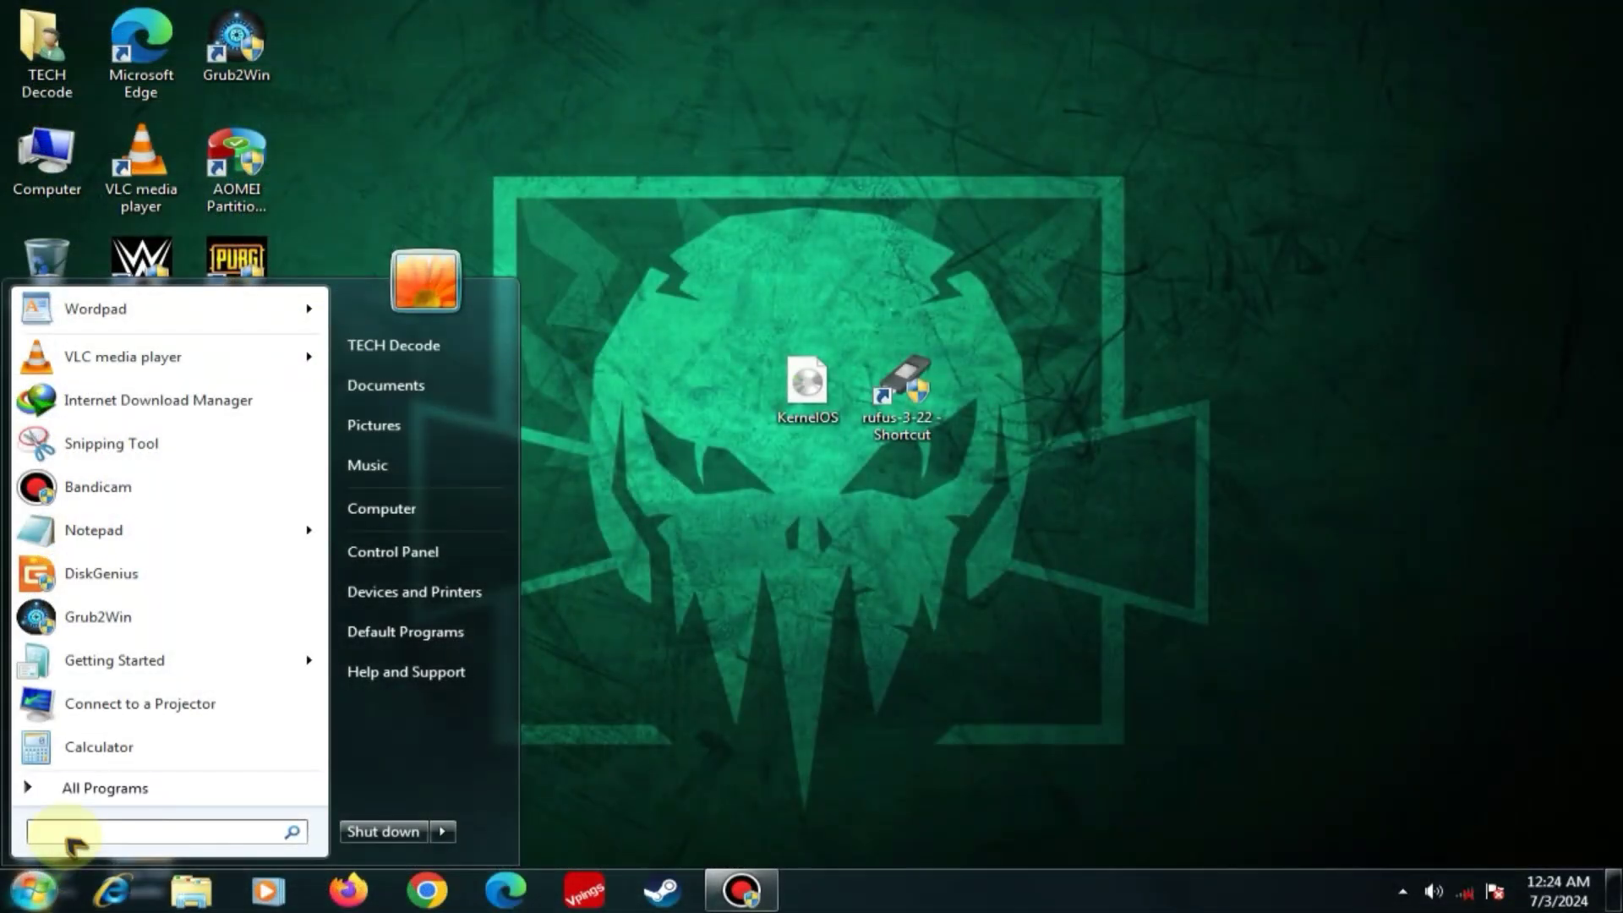
{"action": "type", "text": "format"}
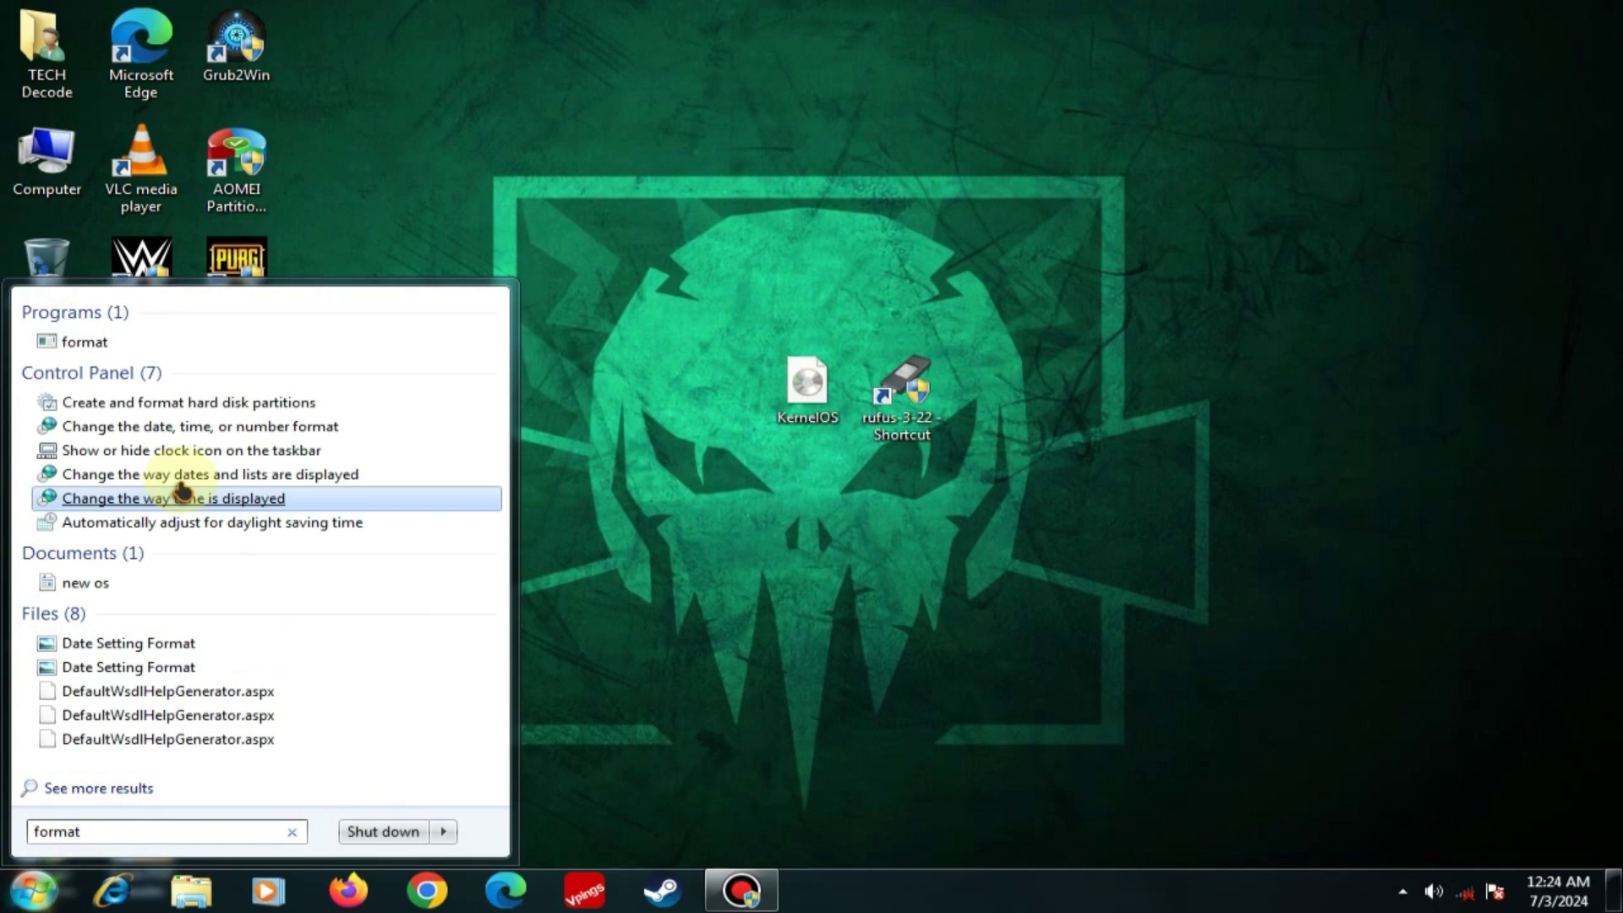
{"action": "left_click", "coordinate": [186, 402]}
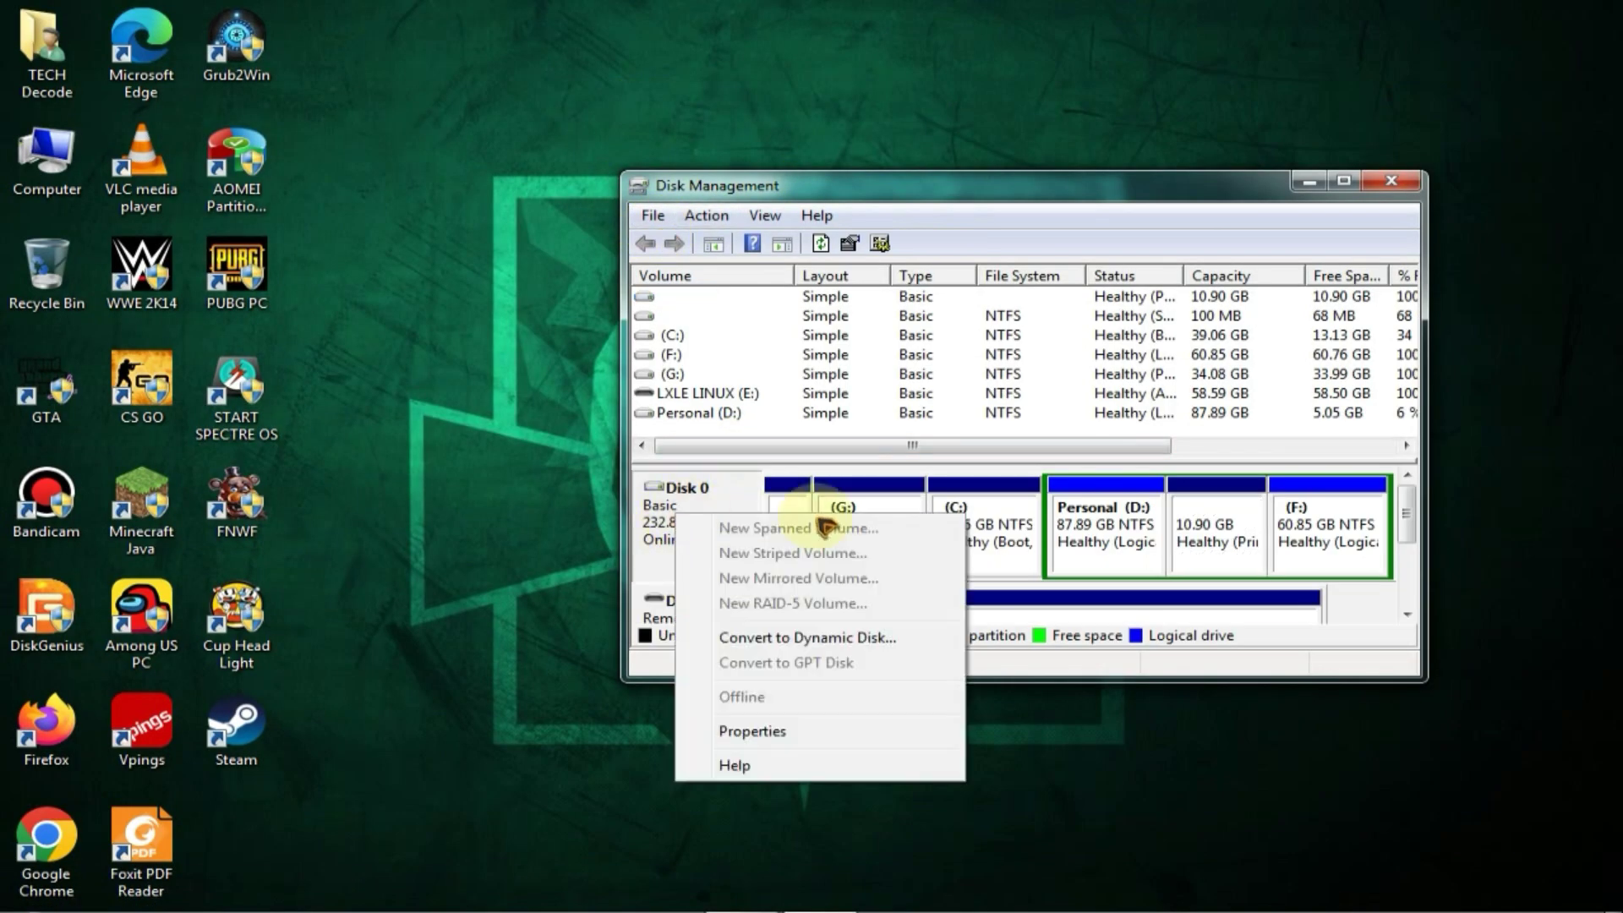
{"action": "left_click", "coordinate": [751, 730]}
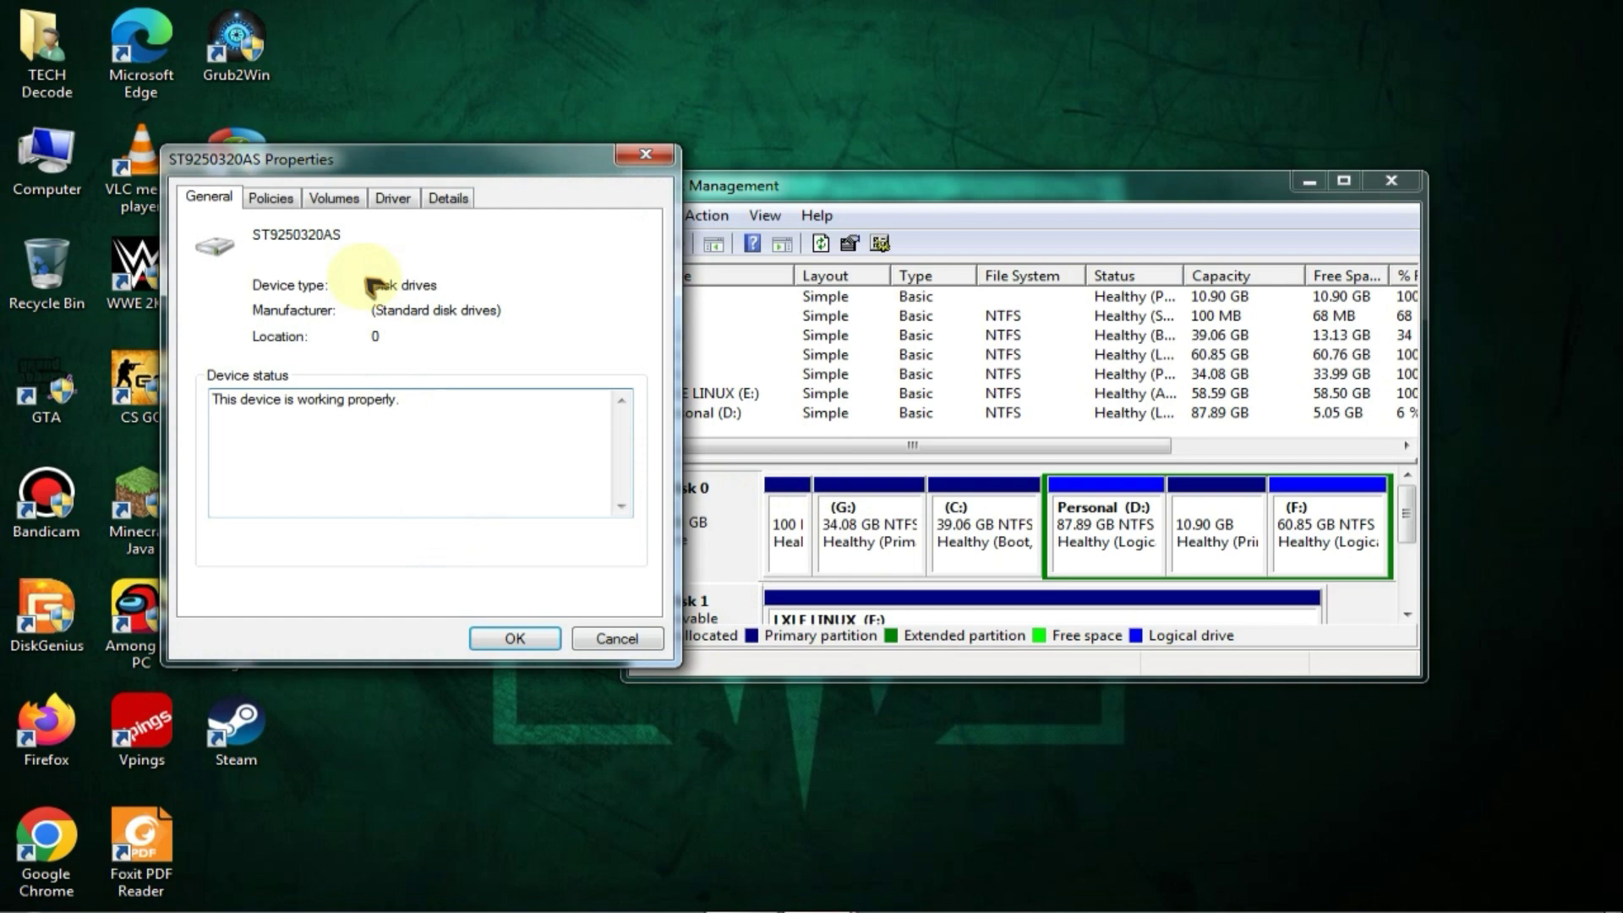
{"action": "left_click", "coordinate": [484, 189]}
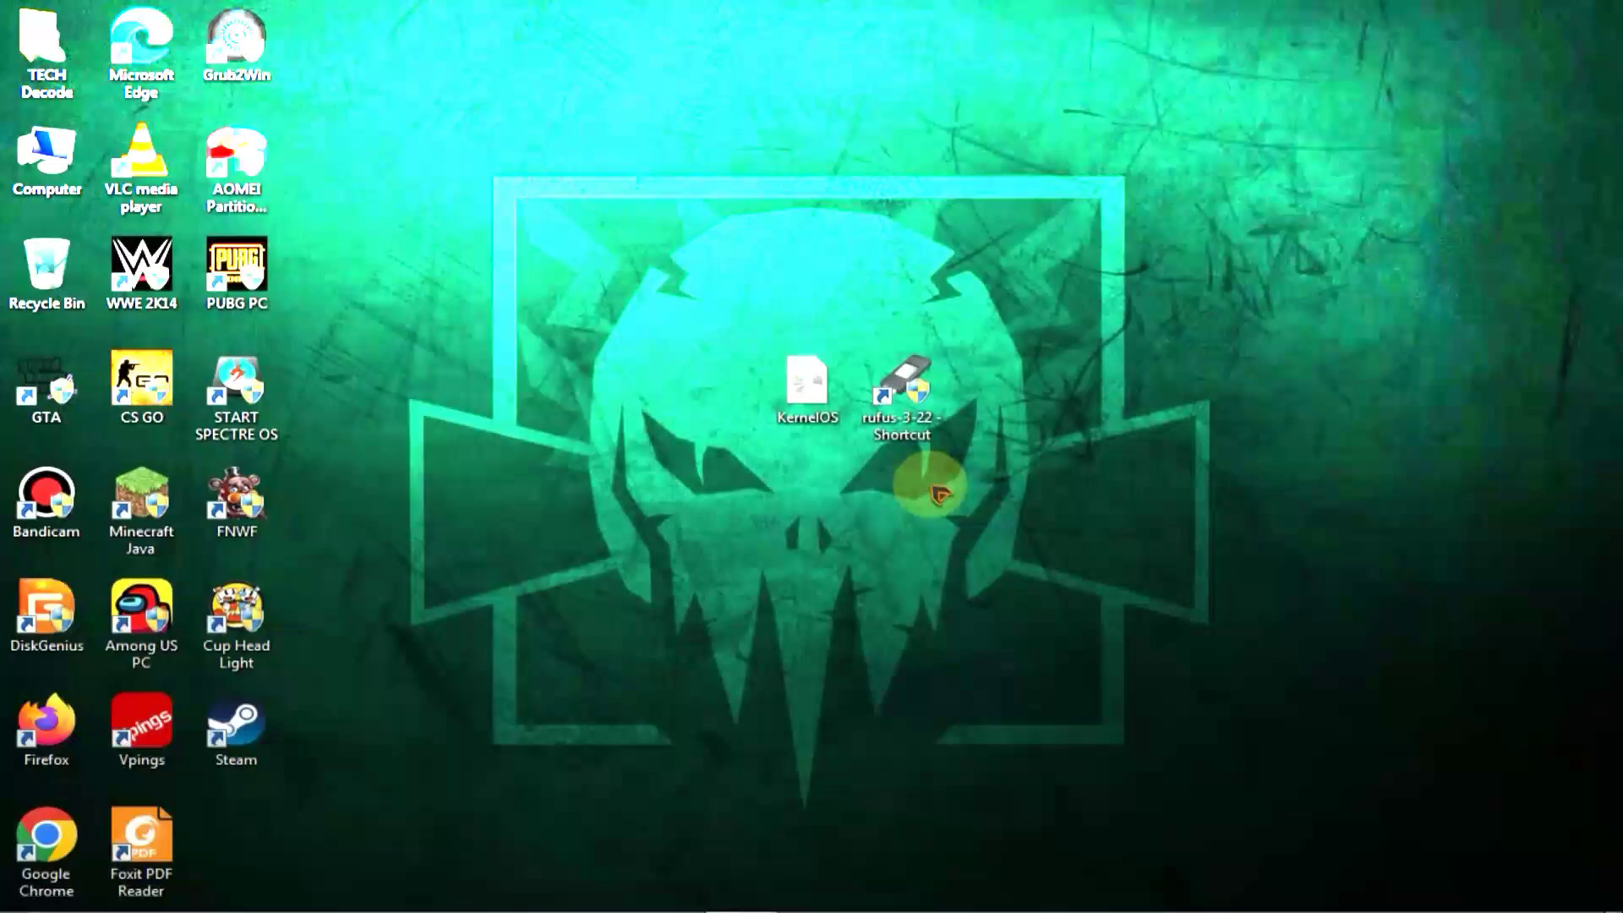
Launch Rufus, set partition scheme to MBR and start writing KernelOS.iso, accepting data erasure.
{"action": "double_click", "coordinate": [899, 389]}
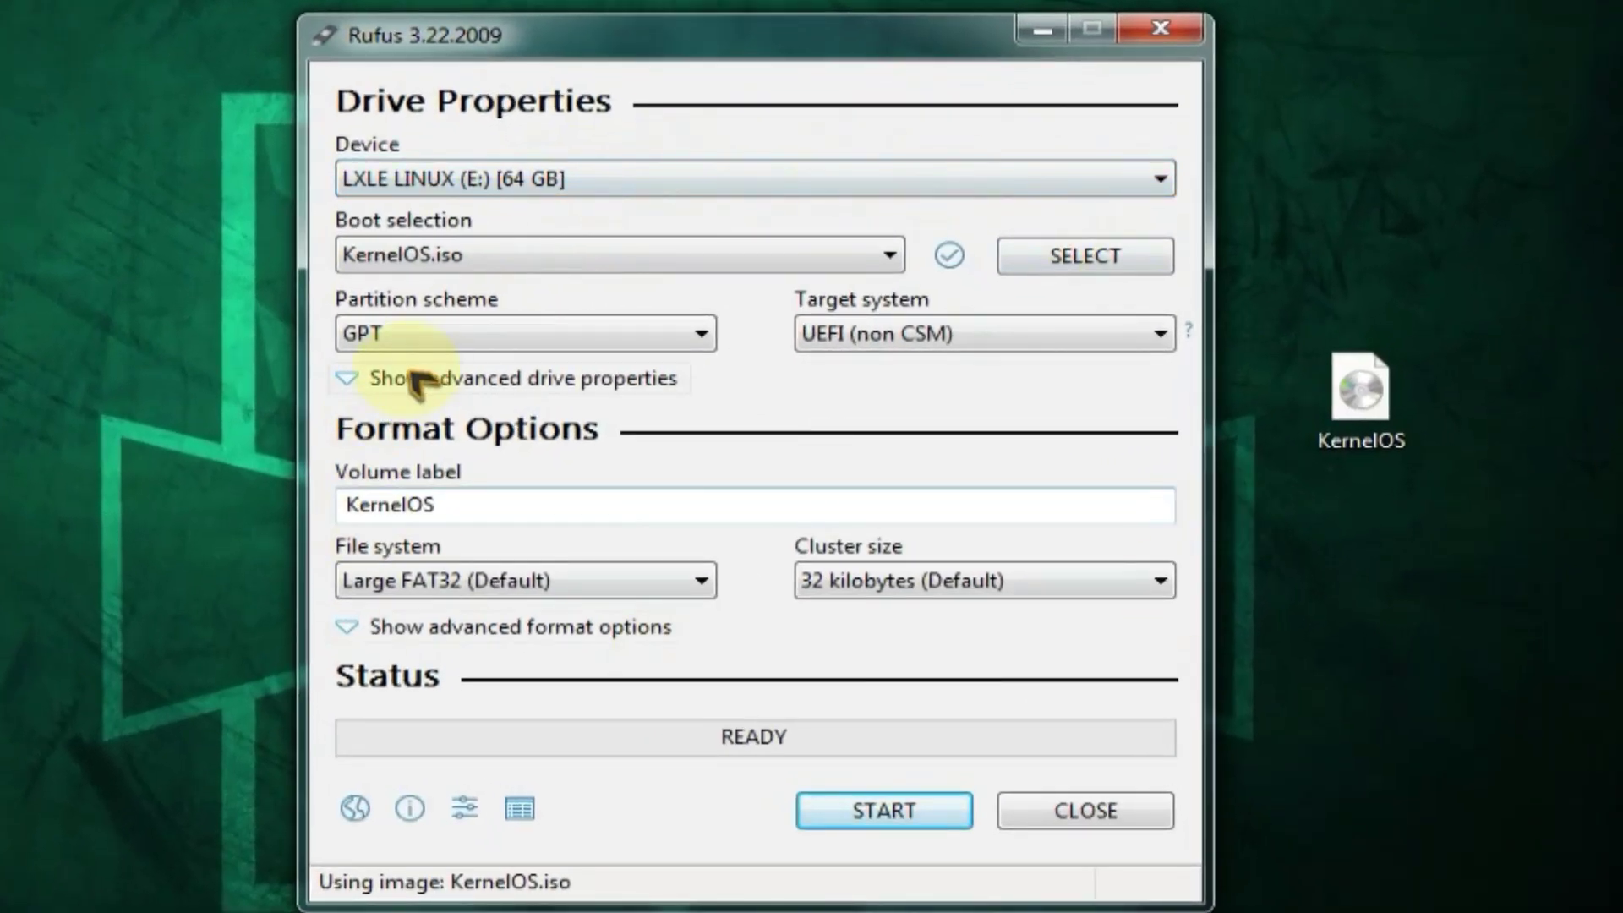
{"action": "left_click", "coordinate": [525, 333]}
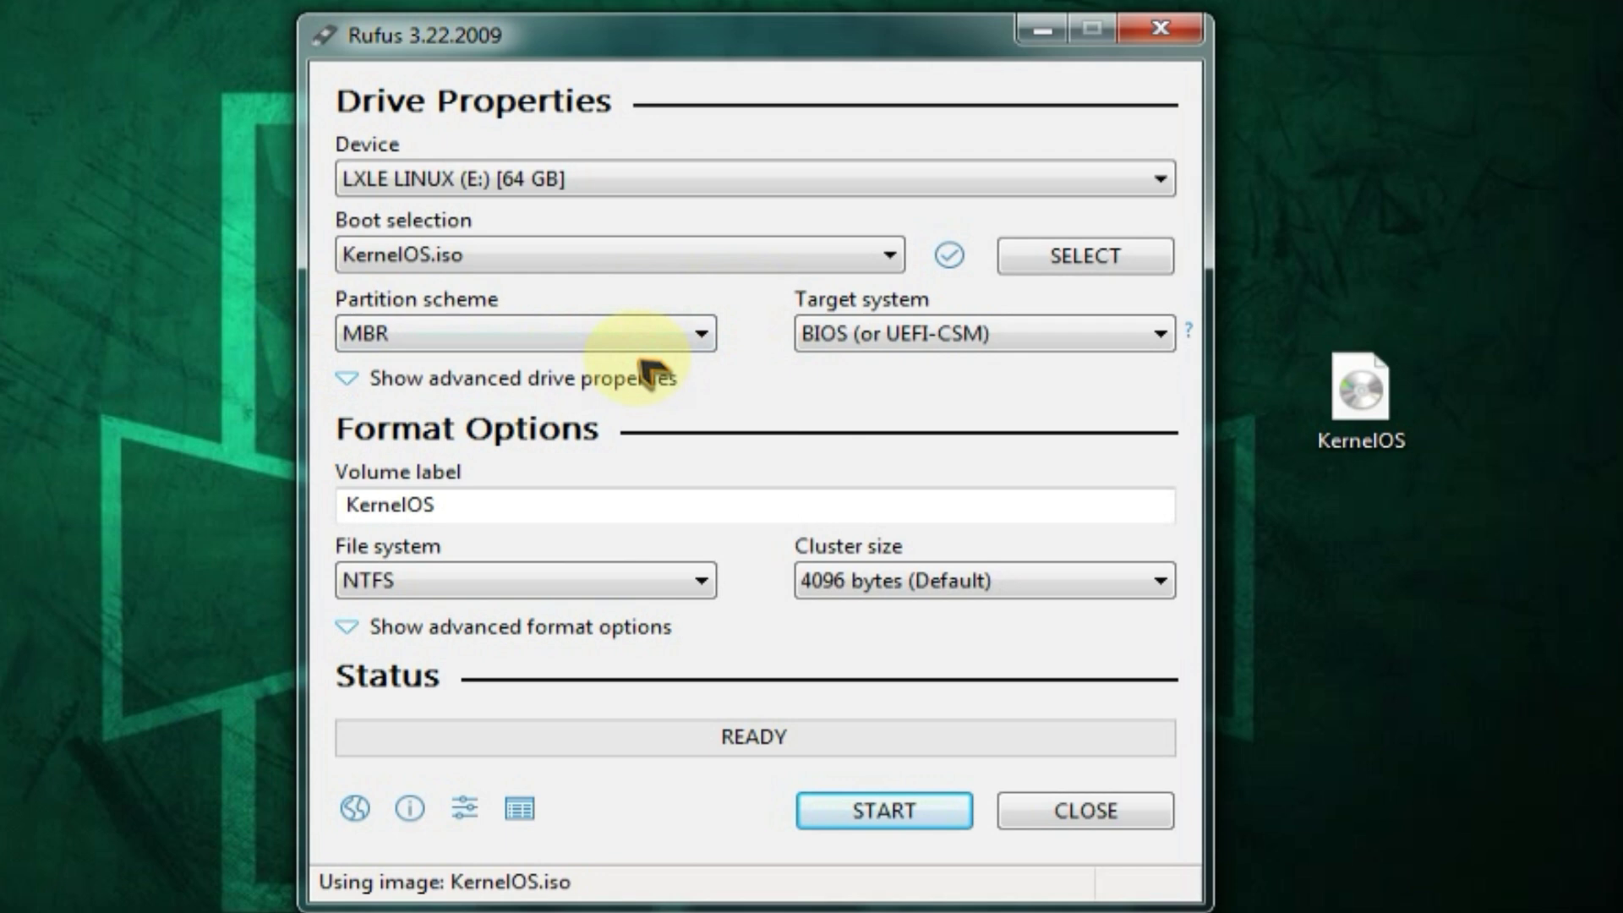
{"action": "mouse_move", "coordinate": [595, 634]}
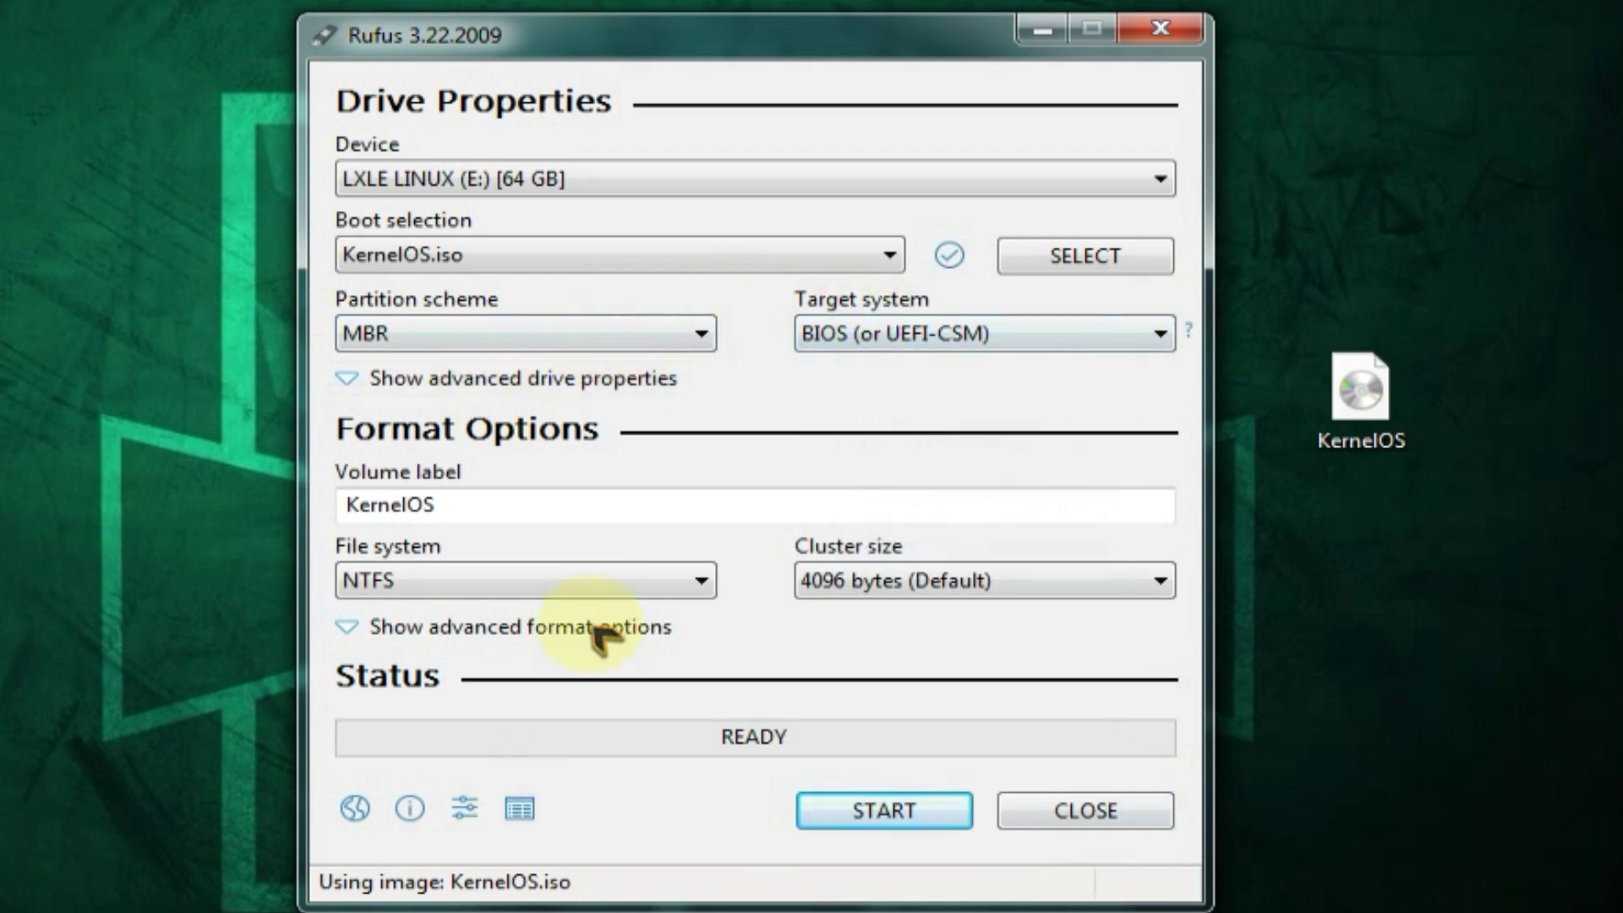
{"action": "mouse_move", "coordinate": [881, 810]}
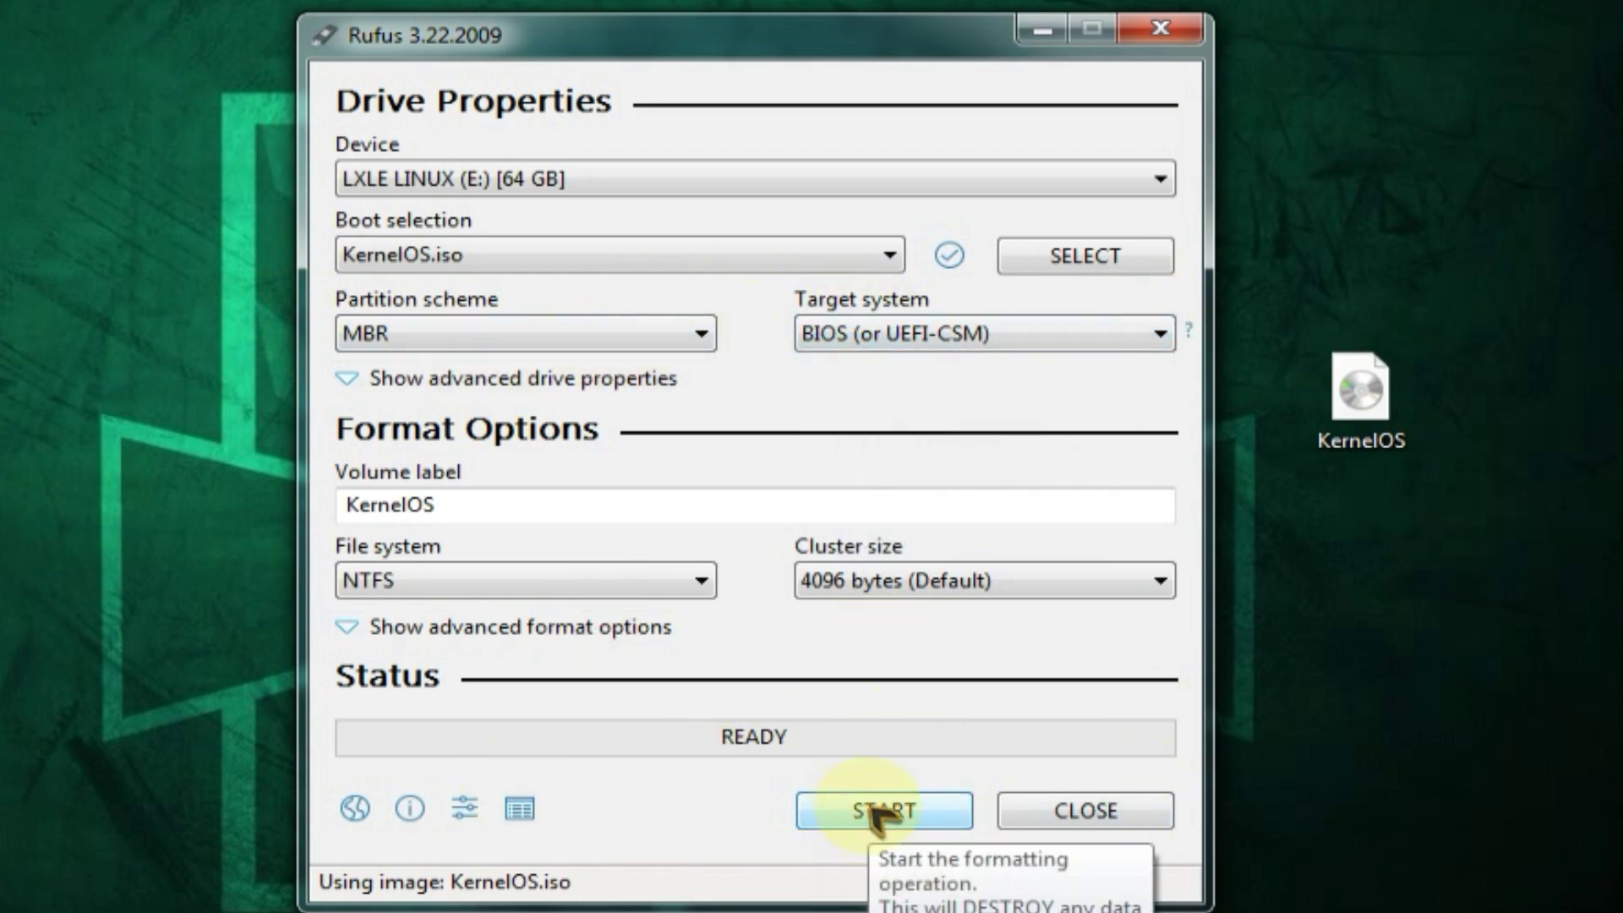
{"action": "left_click", "coordinate": [883, 810]}
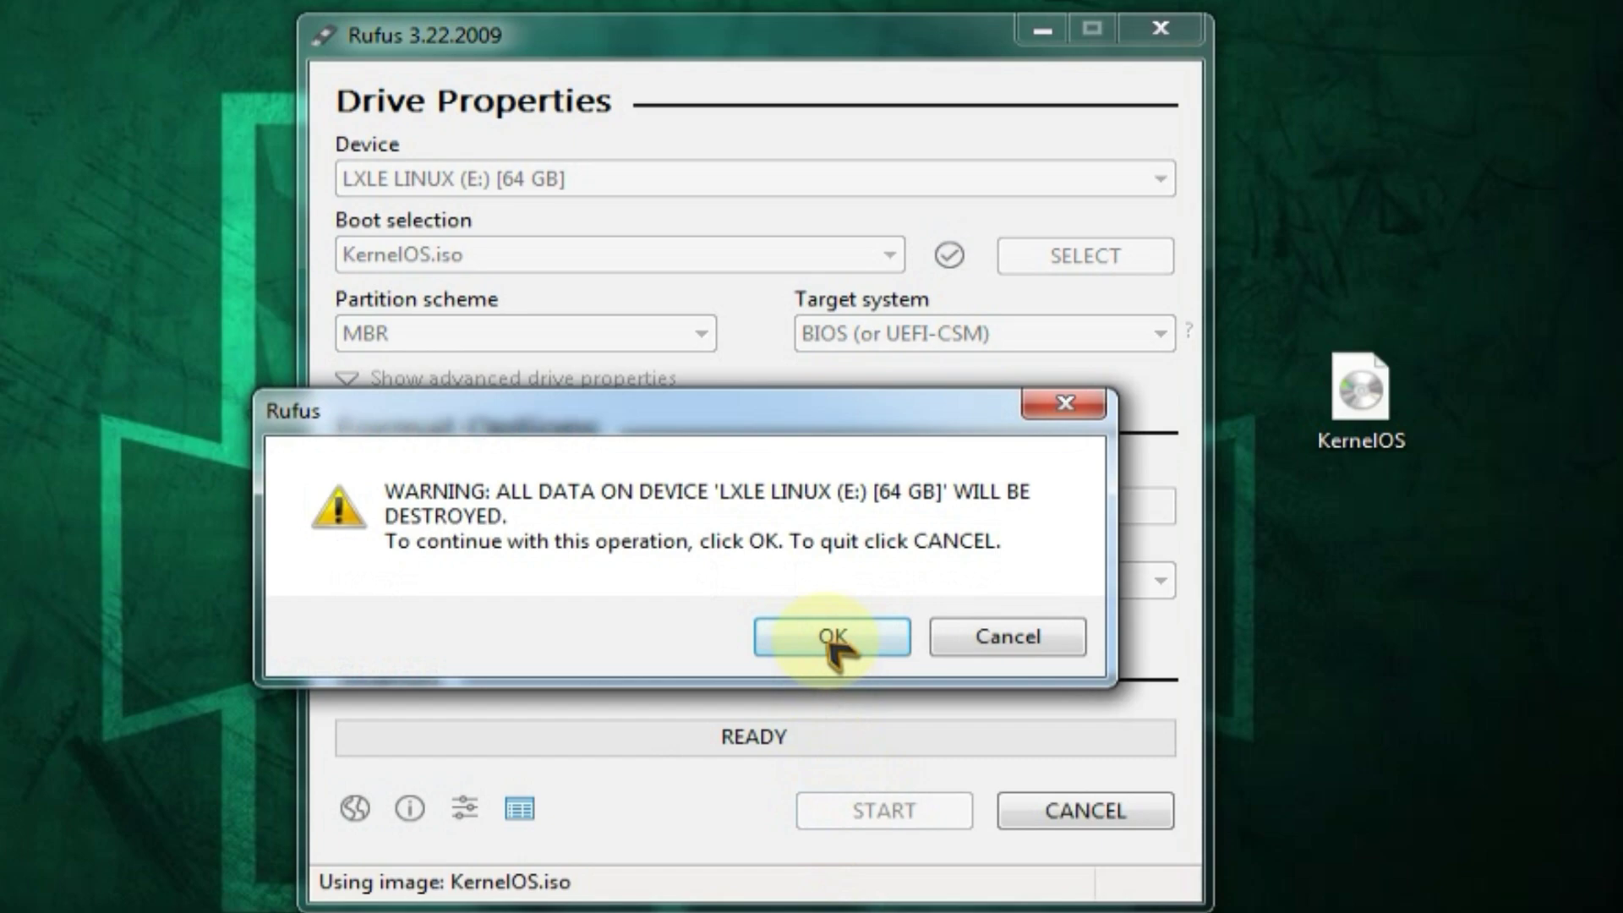
{"action": "left_click", "coordinate": [832, 636]}
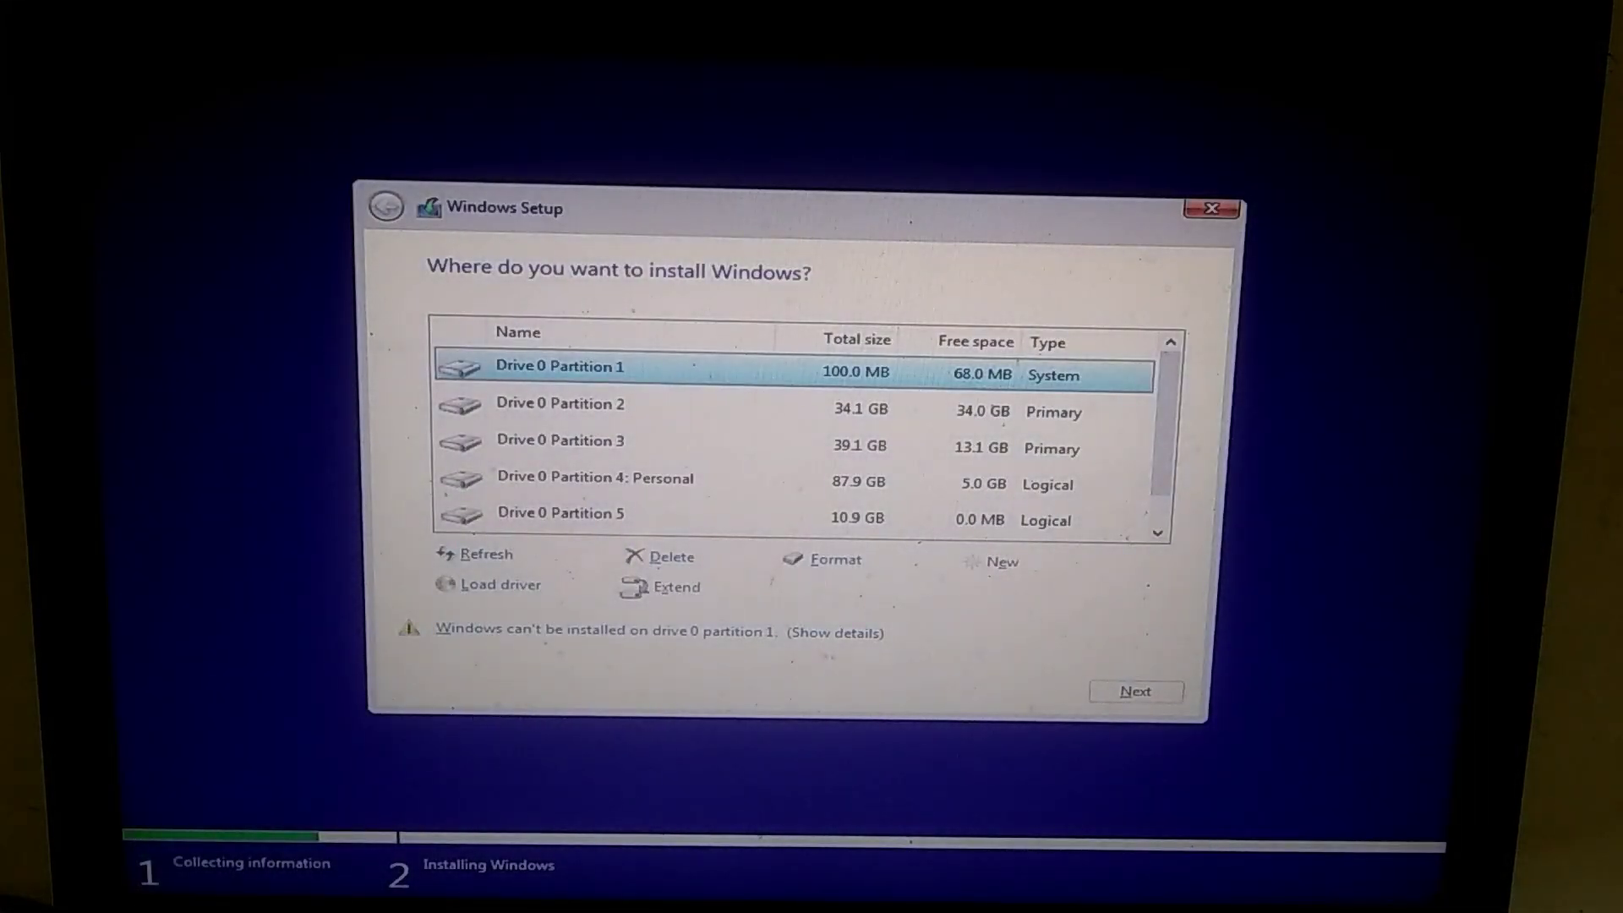
Review Drive 0 Partition 4 and 5 and select the target partition to install onto.
{"action": "left_click", "coordinate": [593, 477]}
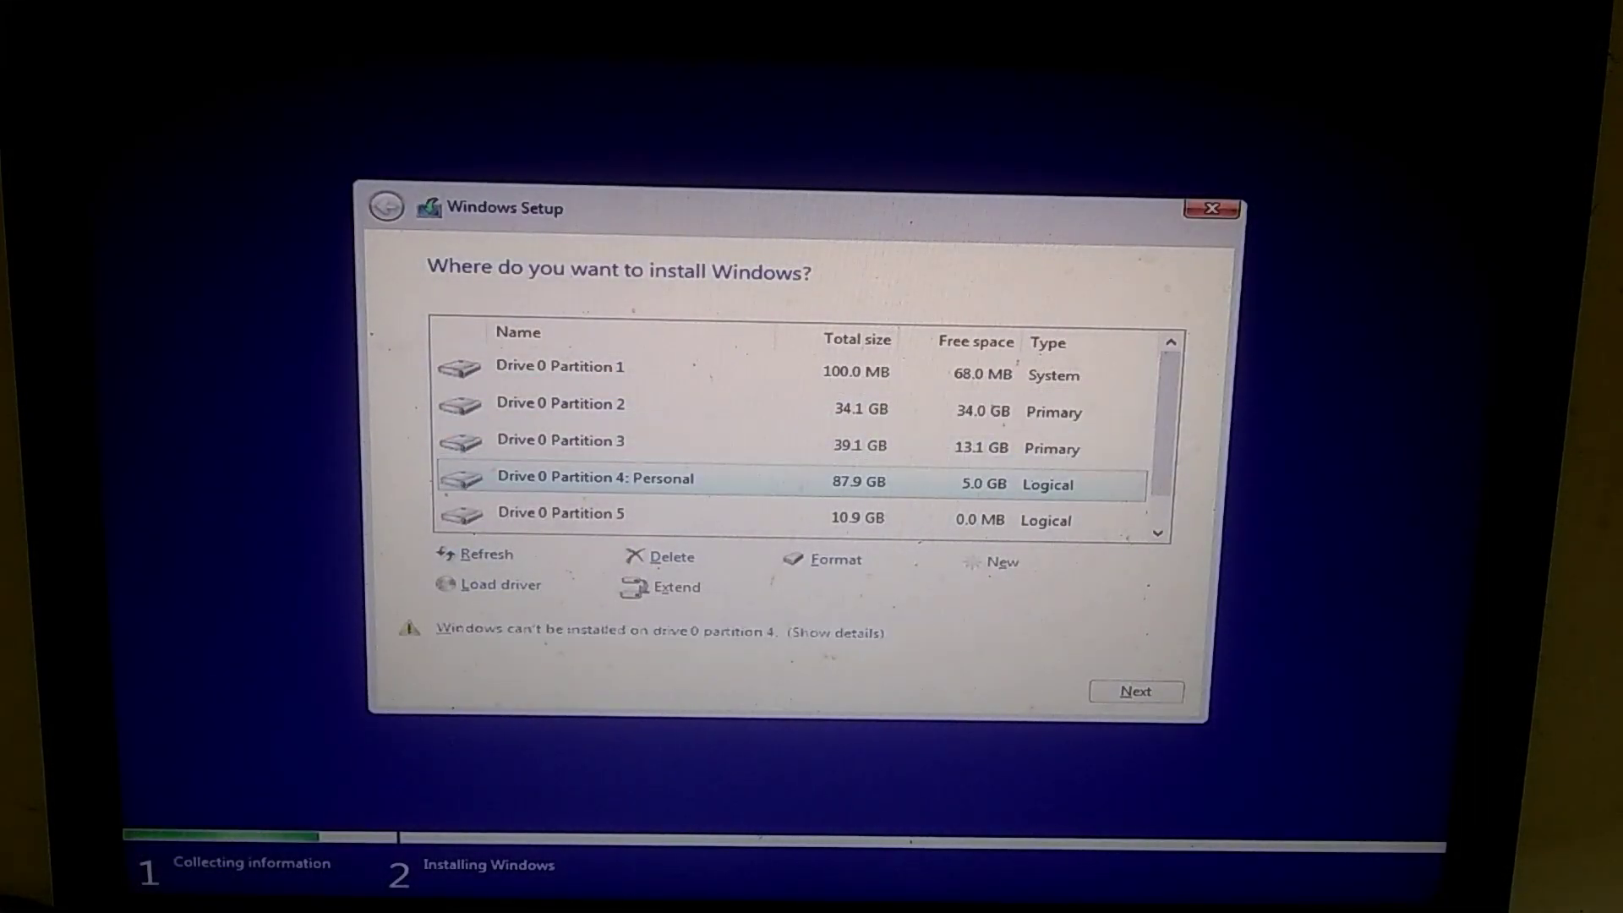
{"action": "left_click", "coordinate": [595, 486]}
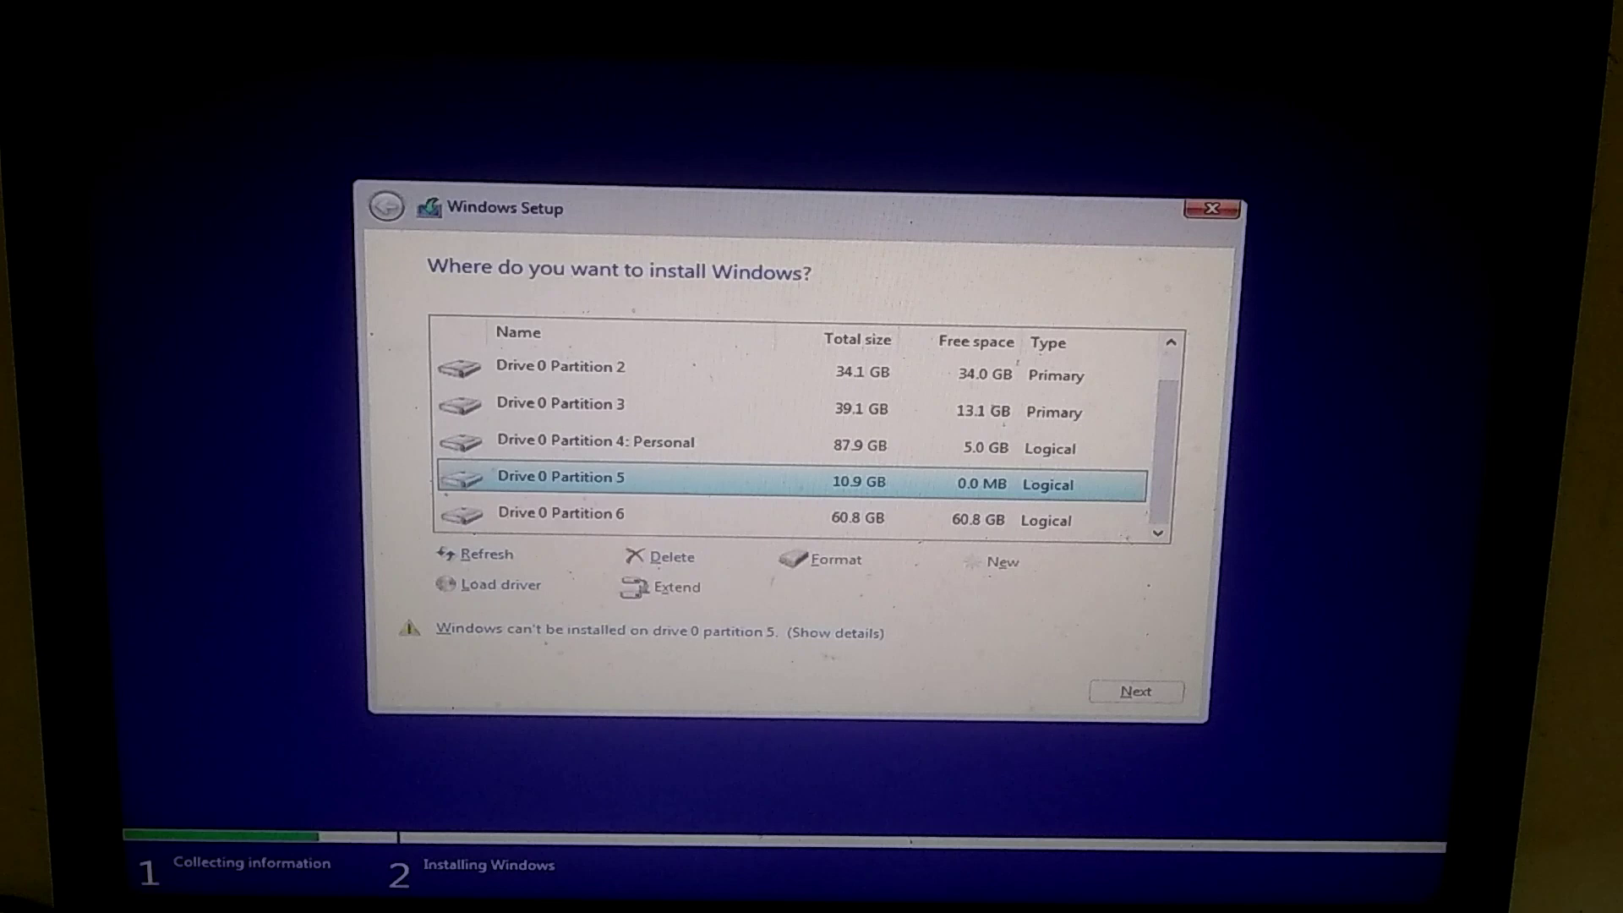
{"action": "left_click", "coordinate": [1136, 691]}
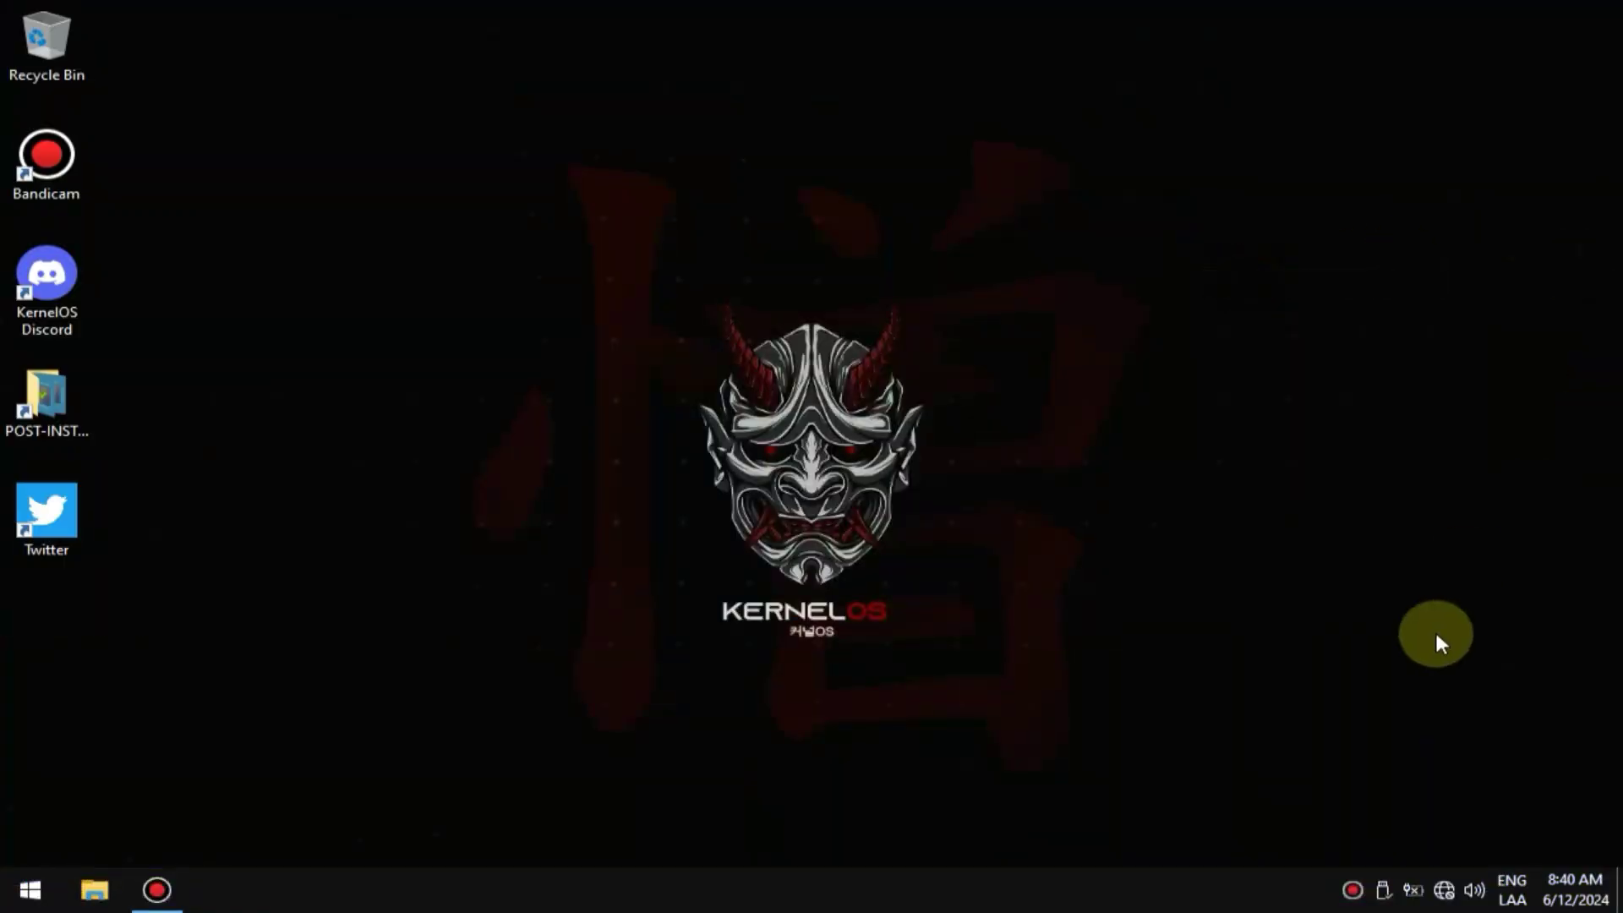
Switch the taskbar input language to the US keyboard layout.
{"action": "left_click", "coordinate": [1509, 889]}
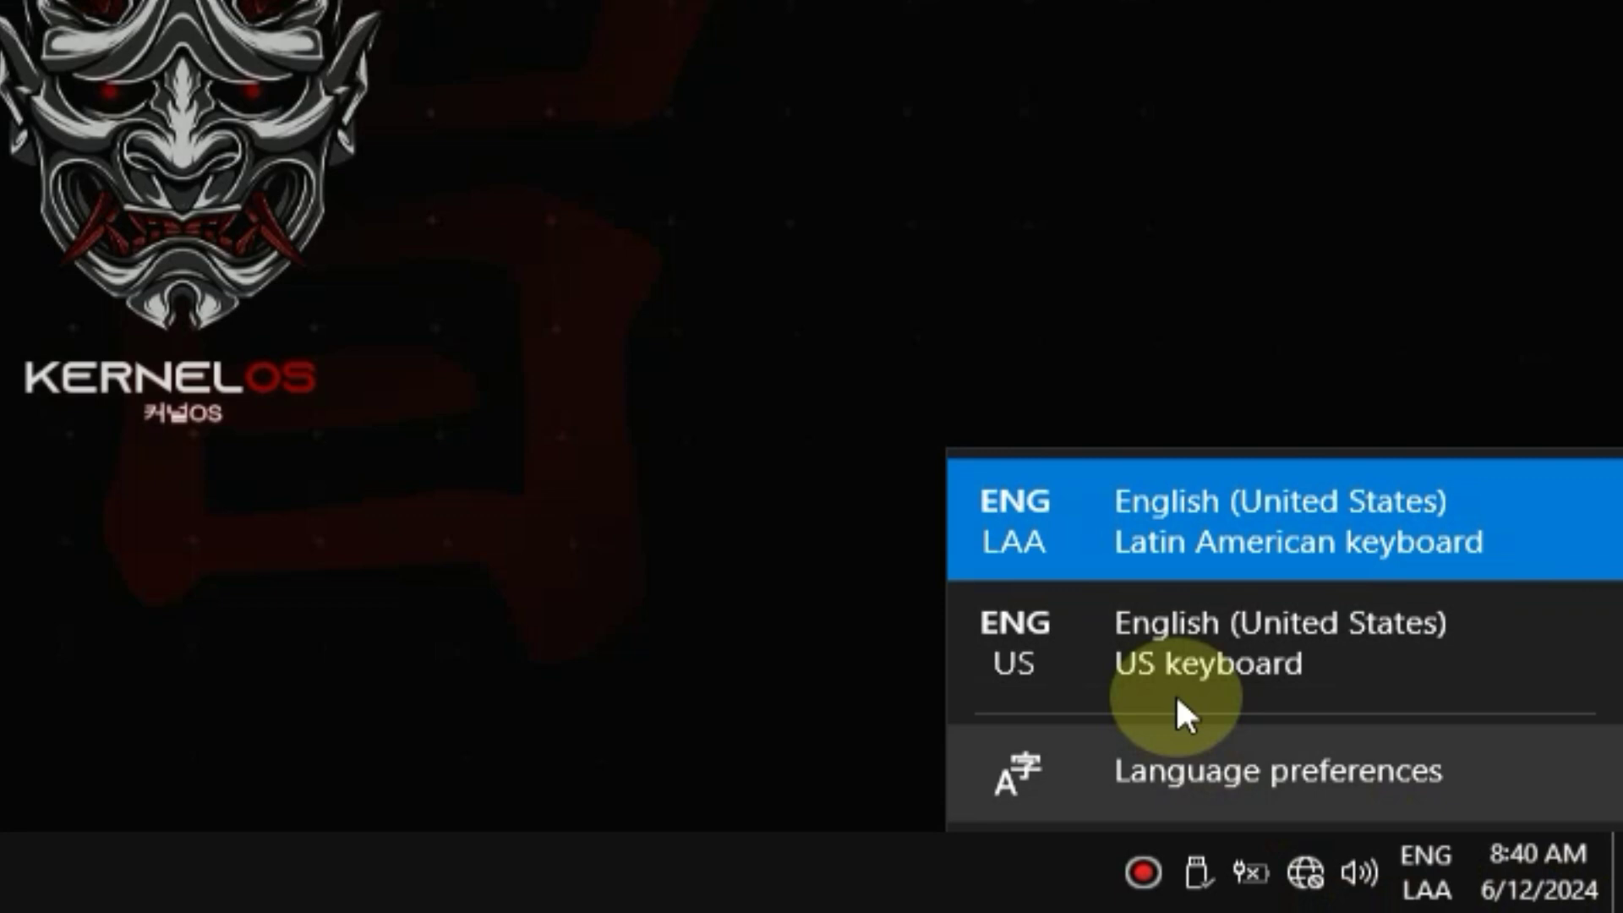
{"action": "left_click", "coordinate": [1207, 663]}
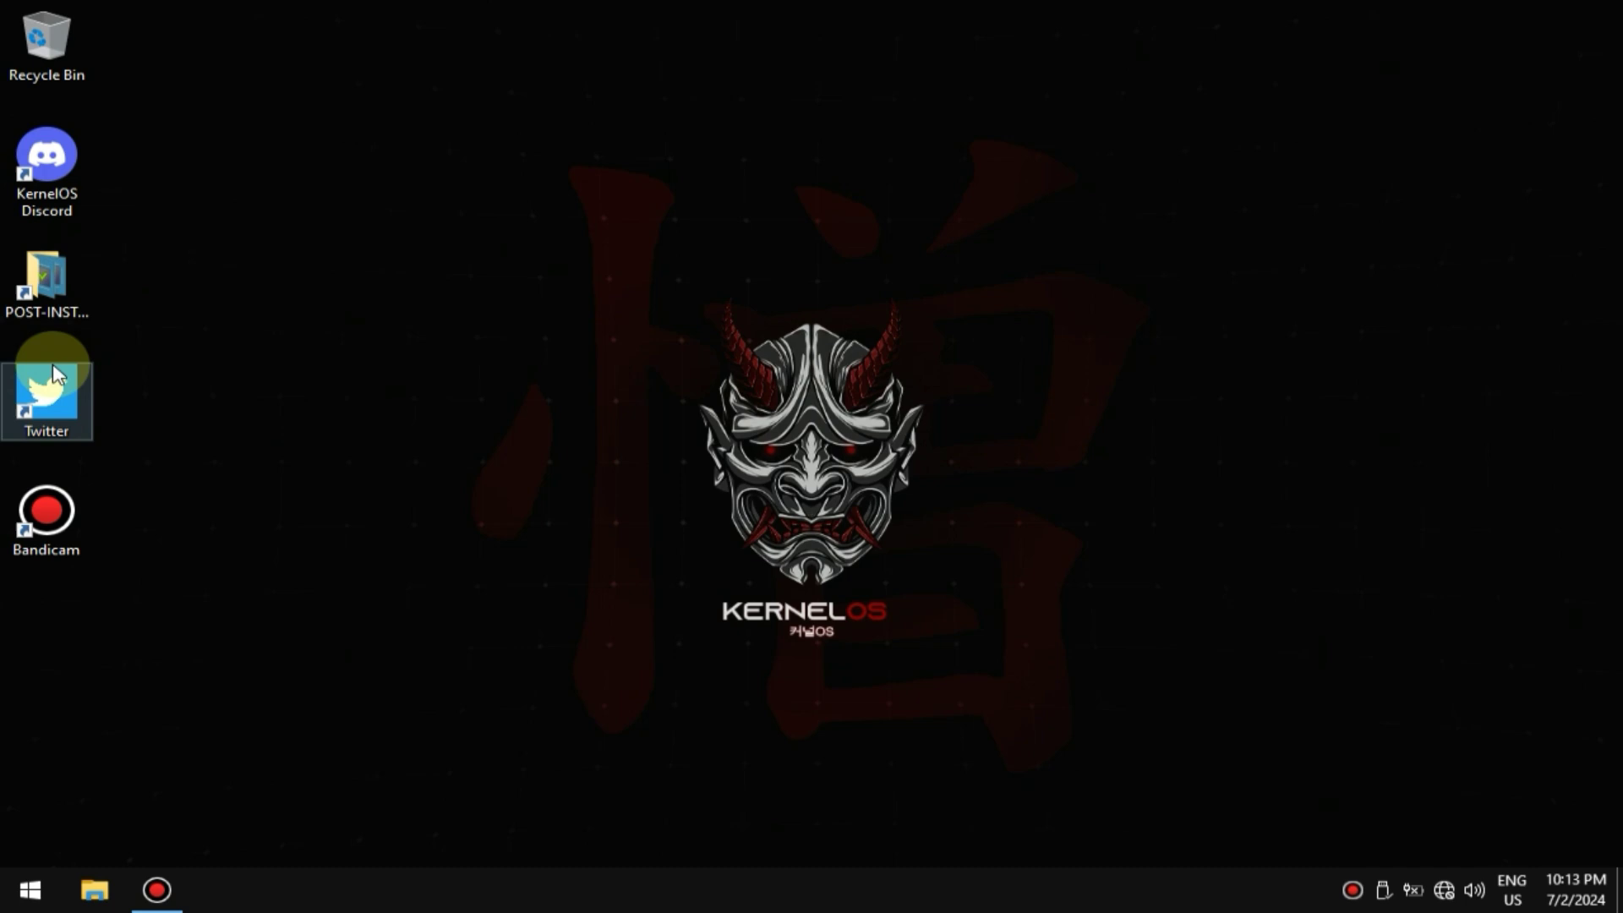
Move the Twitter and KernelOS Discord shortcuts toward the desktop centre and enter POST-INSTALL.
{"action": "left_click_drag", "start_coordinate": [48, 399], "coordinate": [331, 399]}
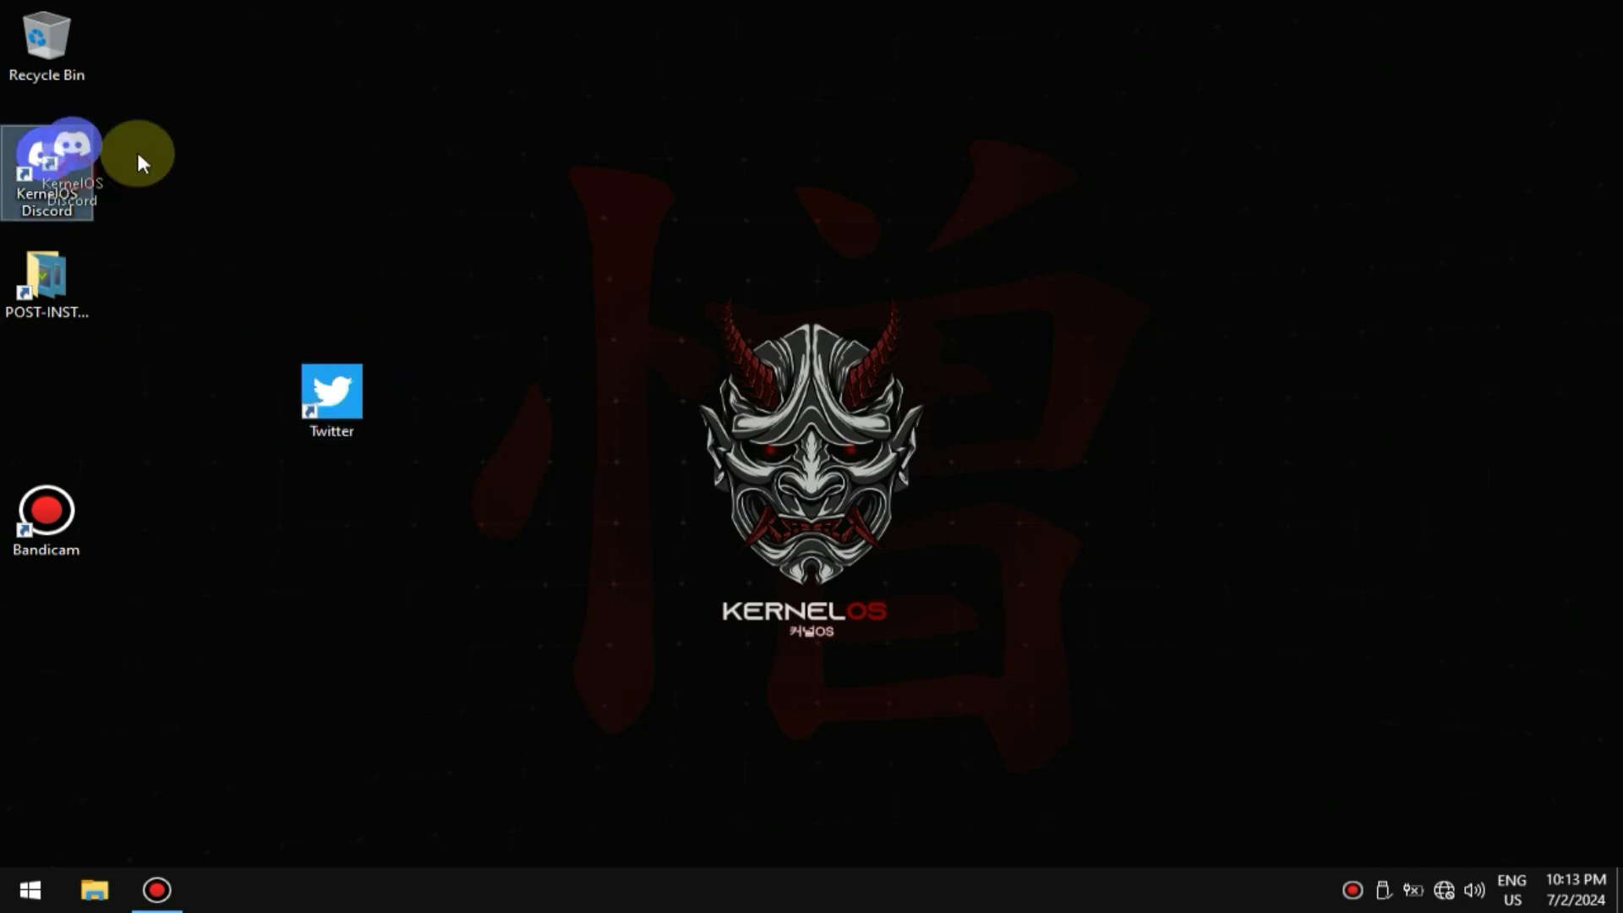
{"action": "left_click_drag", "start_coordinate": [47, 166], "coordinate": [523, 409]}
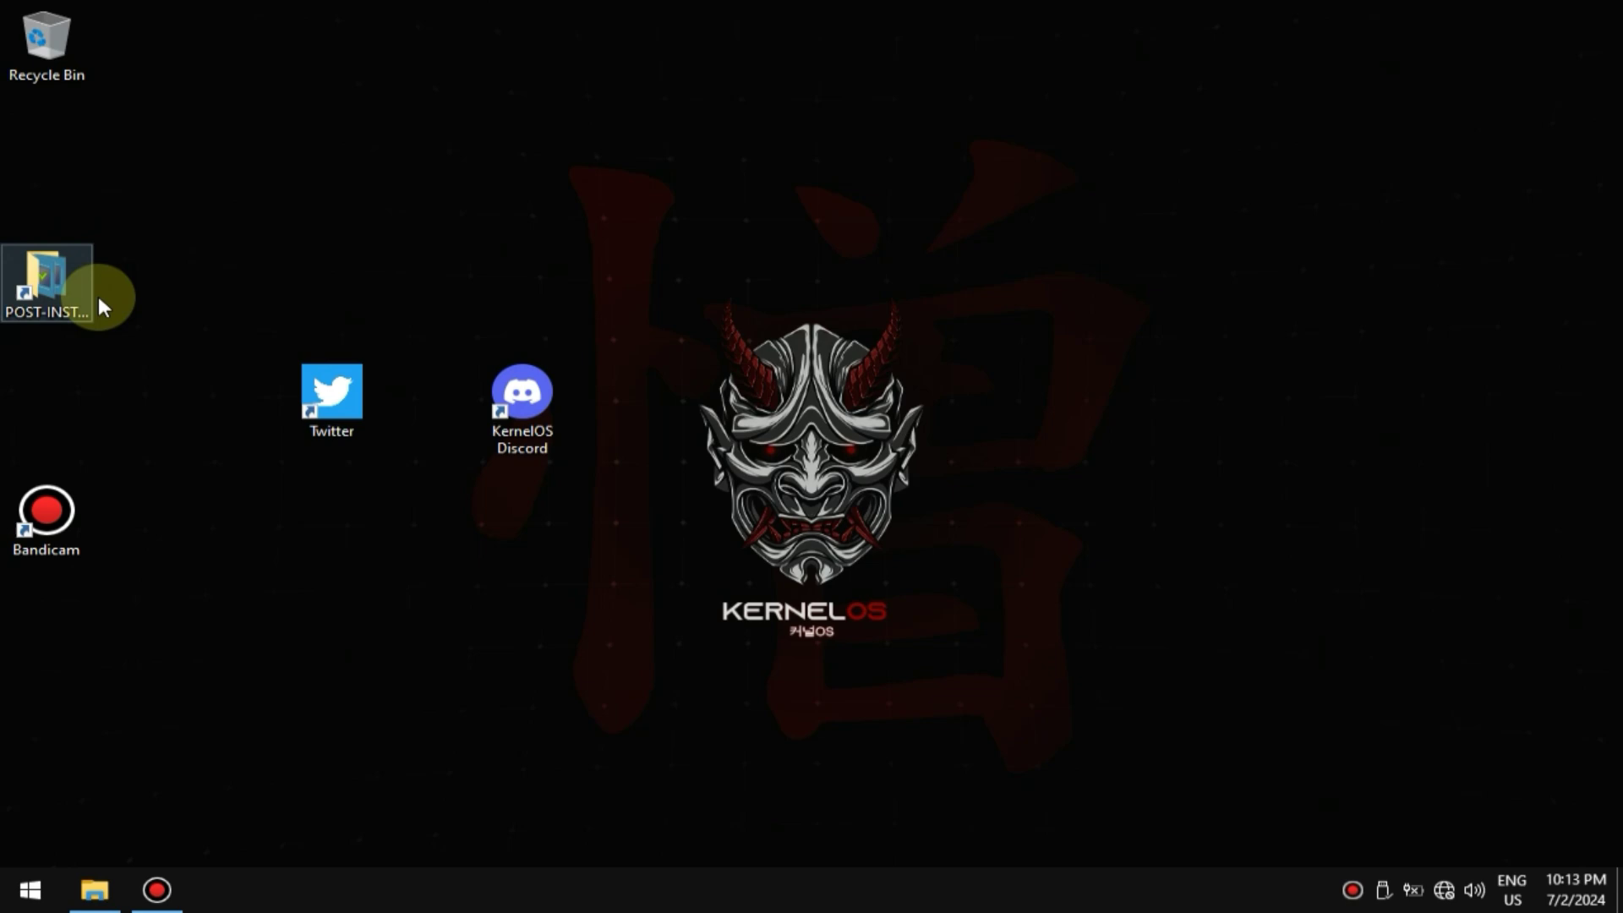
{"action": "double_click", "coordinate": [46, 280]}
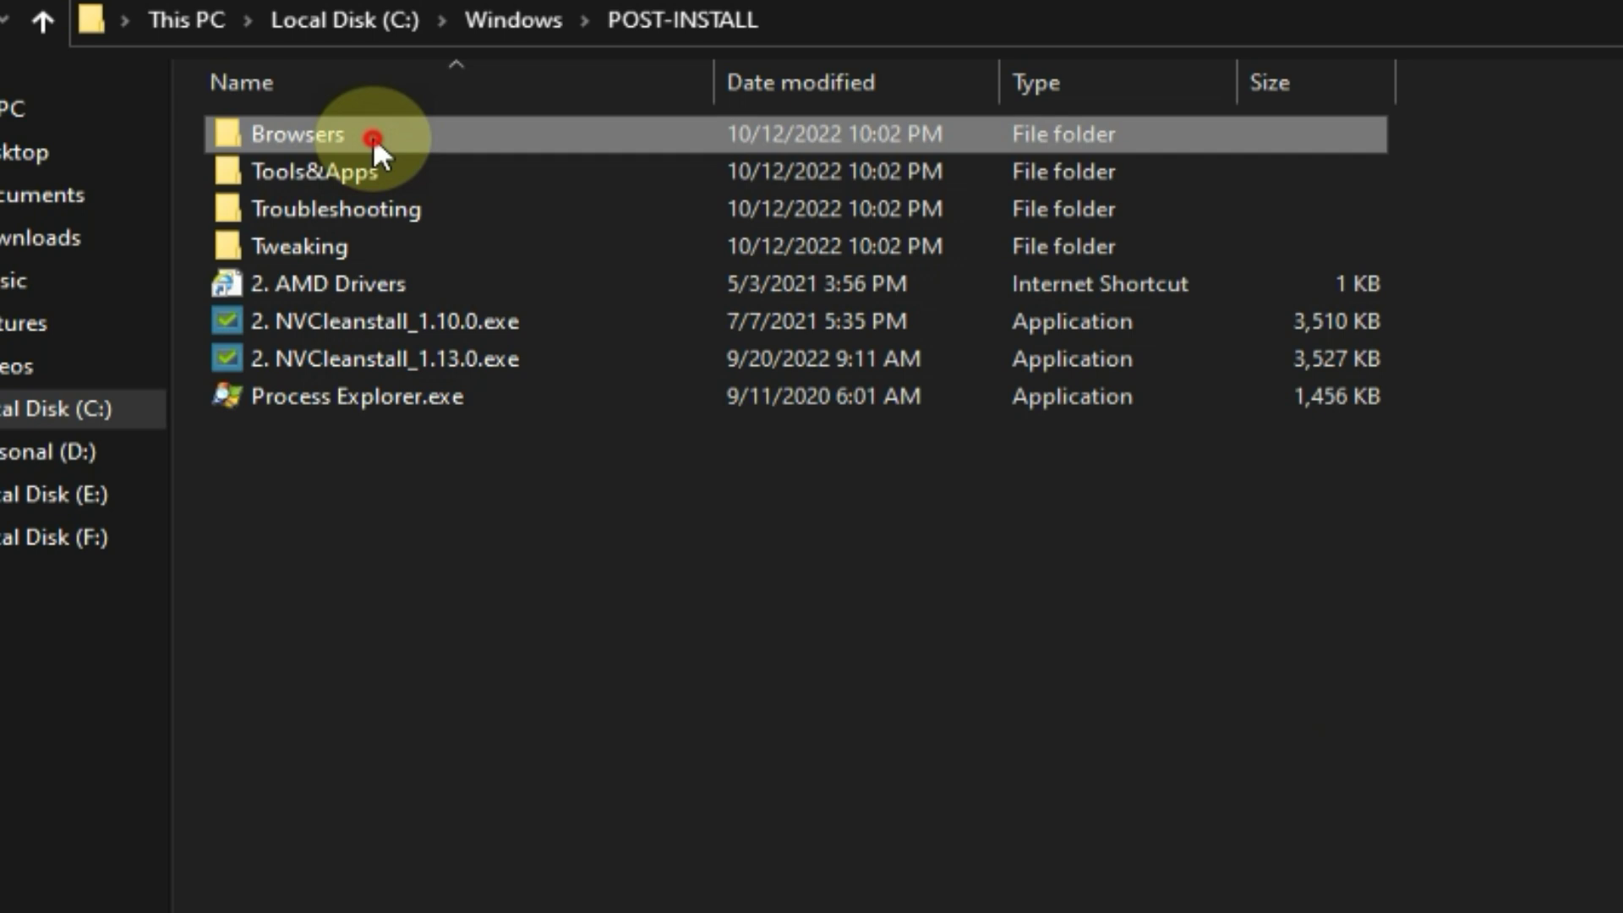
Visit Browsers, return to POST-INSTALL, enter Tools&Apps and launch Custom Resolution Utility.
{"action": "double_click", "coordinate": [297, 134]}
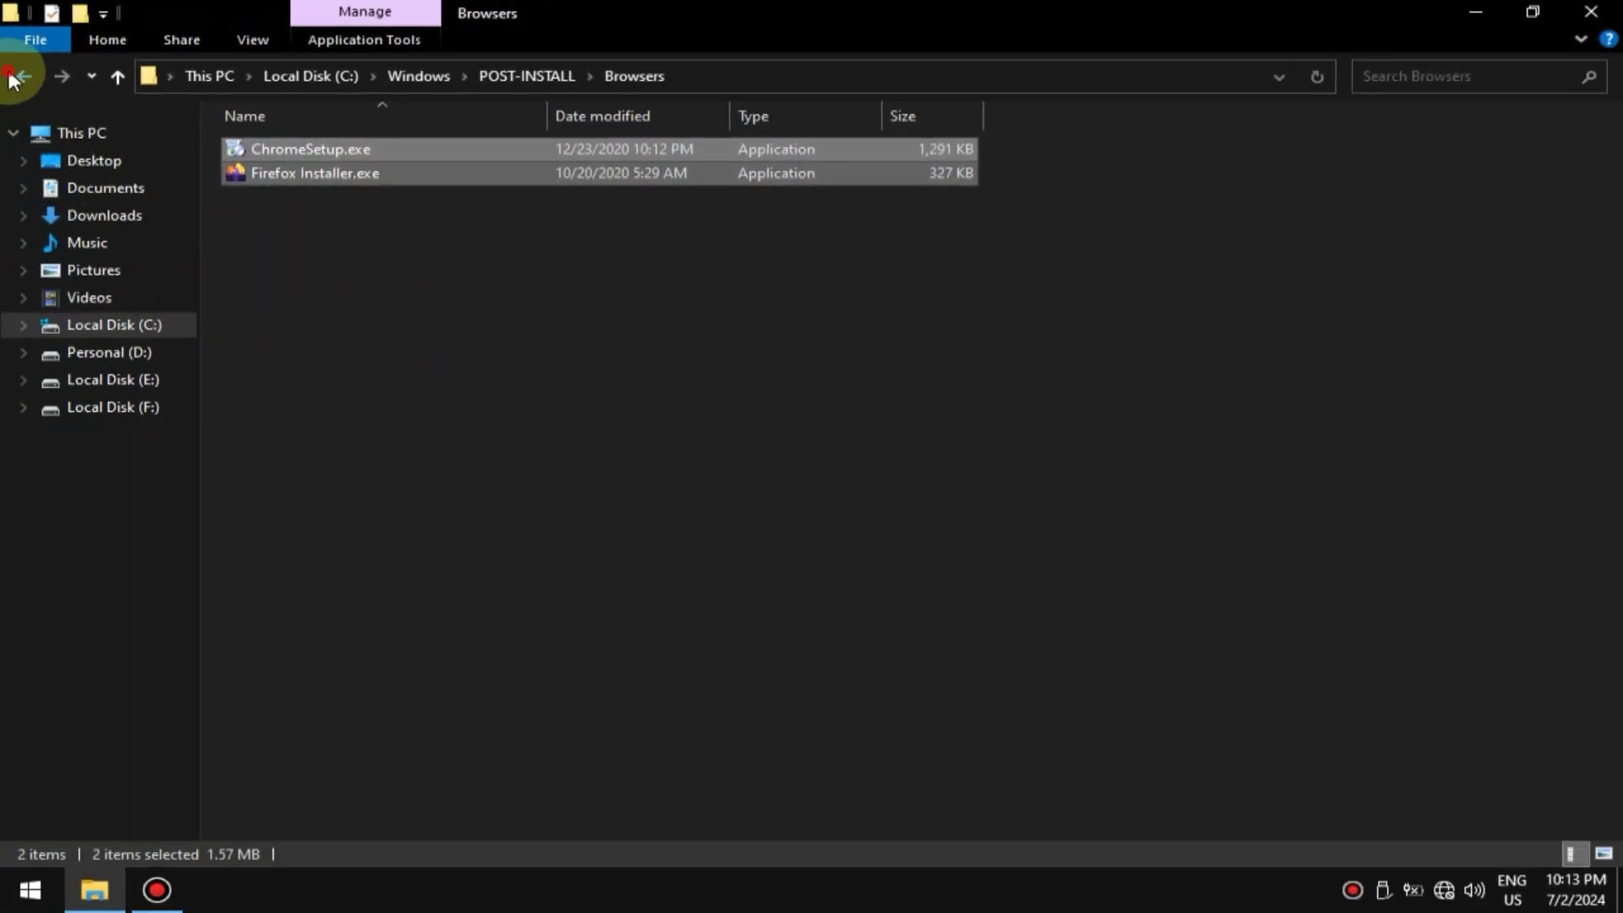
{"action": "left_click", "coordinate": [23, 76]}
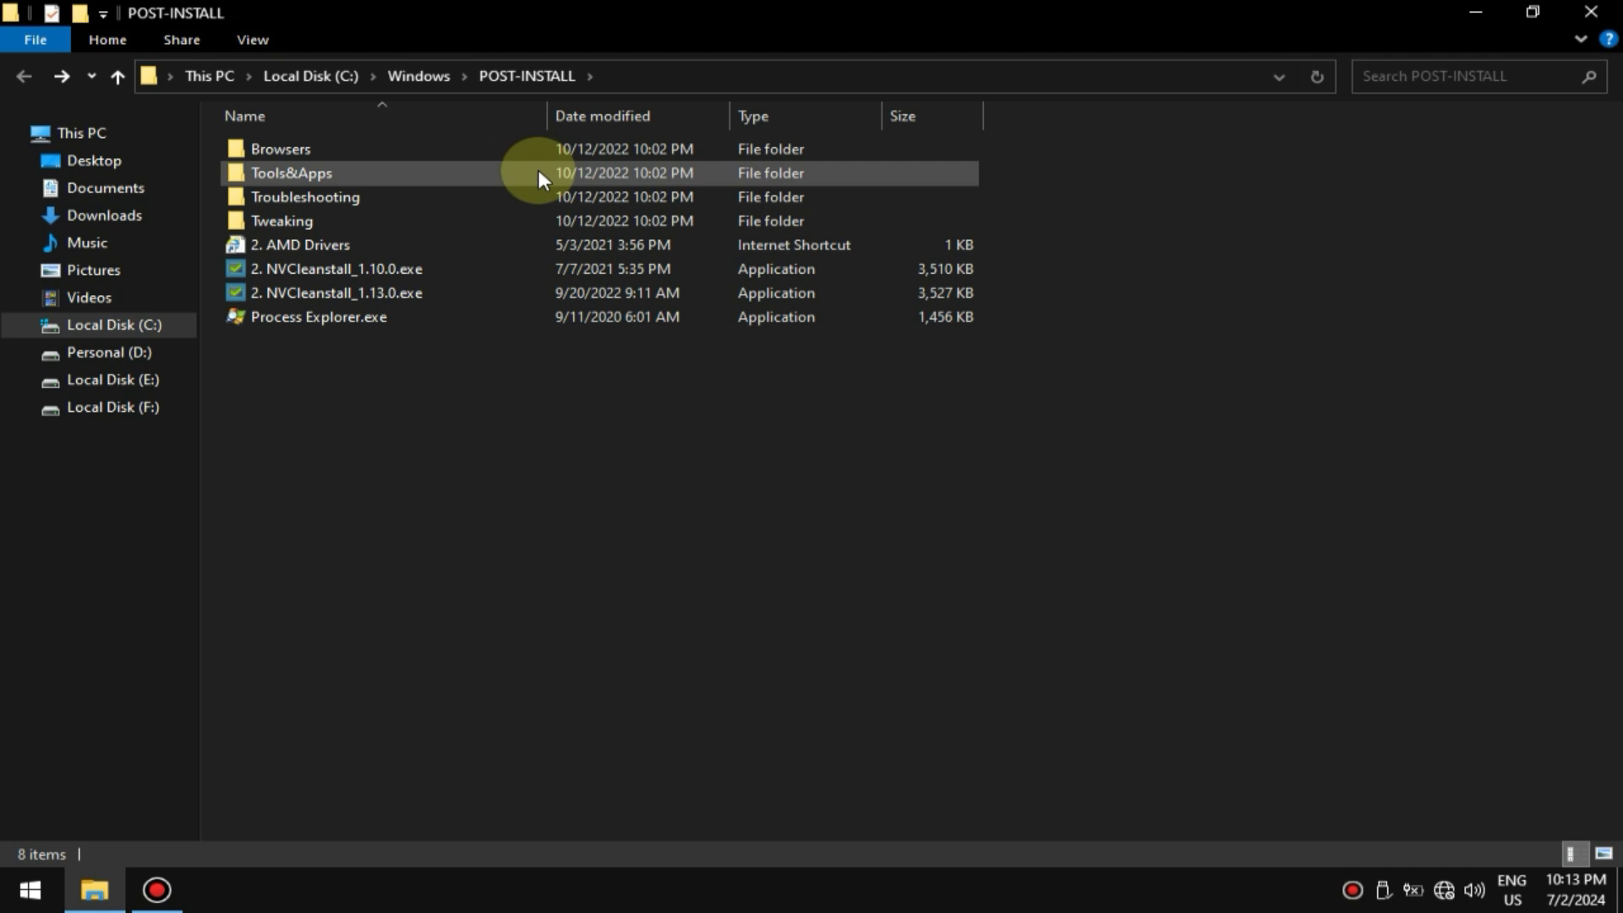
{"action": "double_click", "coordinate": [290, 173]}
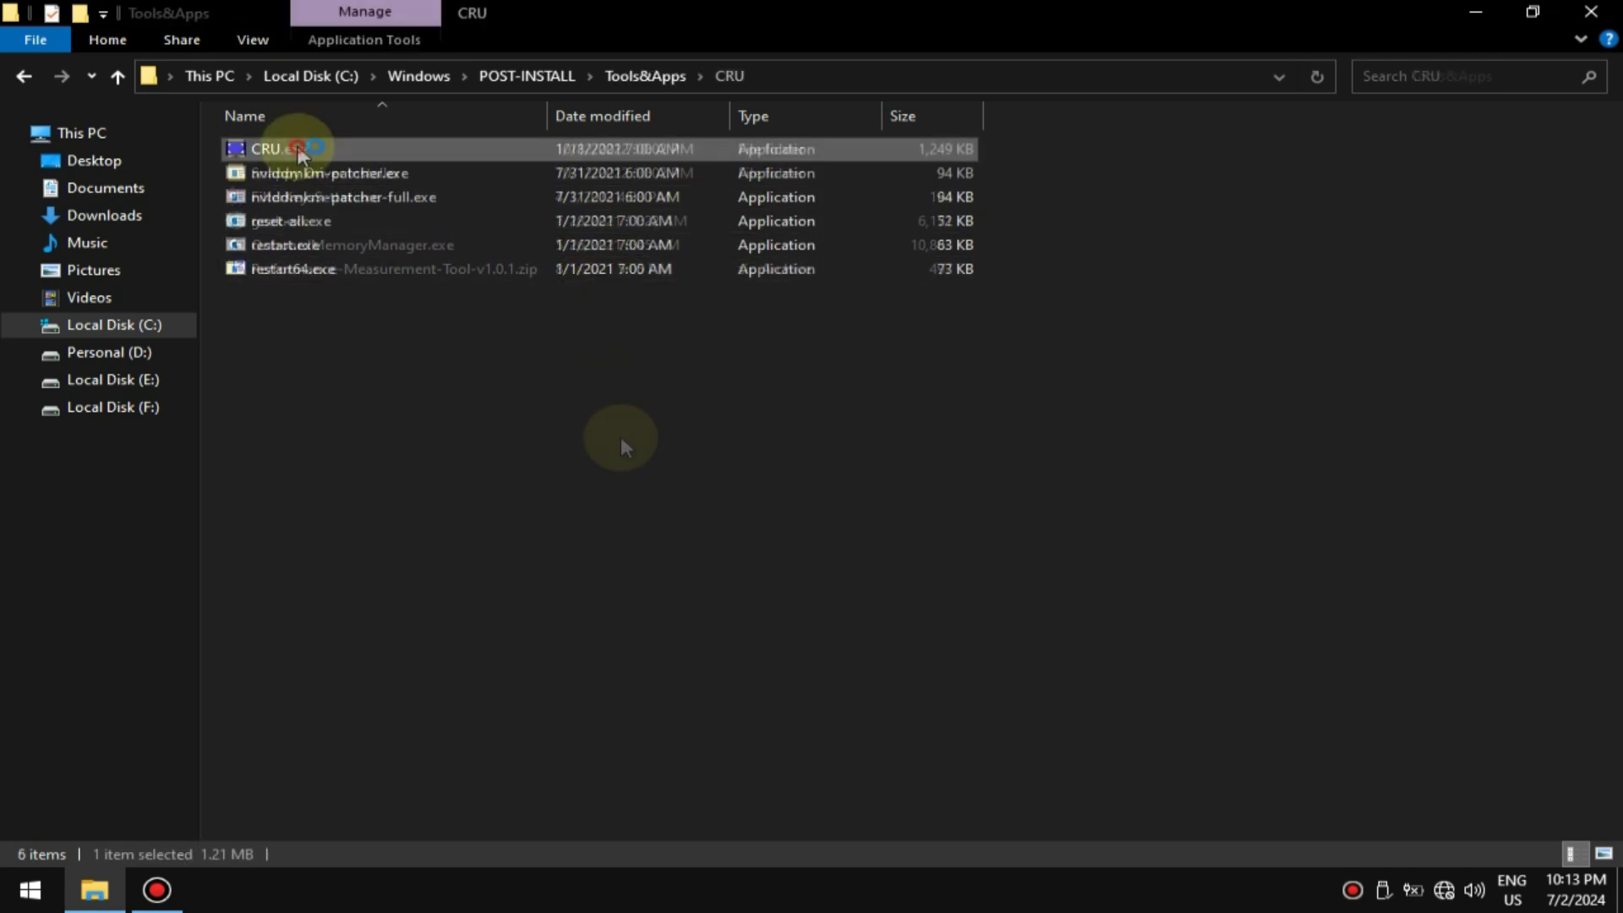
{"action": "double_click", "coordinate": [266, 149]}
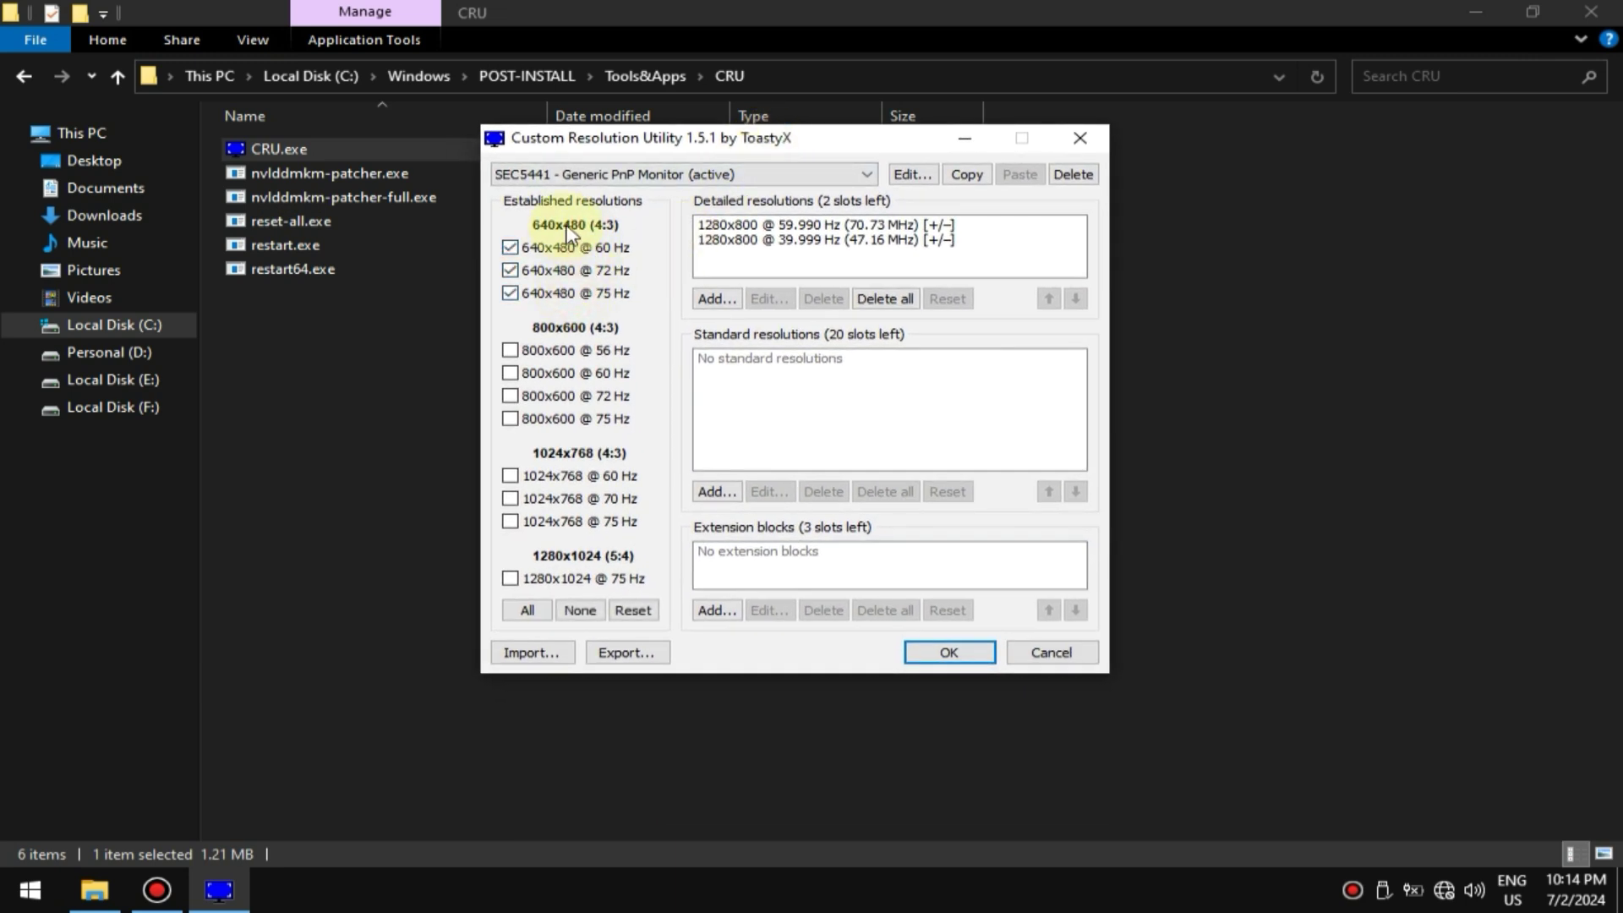
Close Custom Resolution Utility and go up to the POST-INSTALL folder.
{"action": "left_click", "coordinate": [578, 610]}
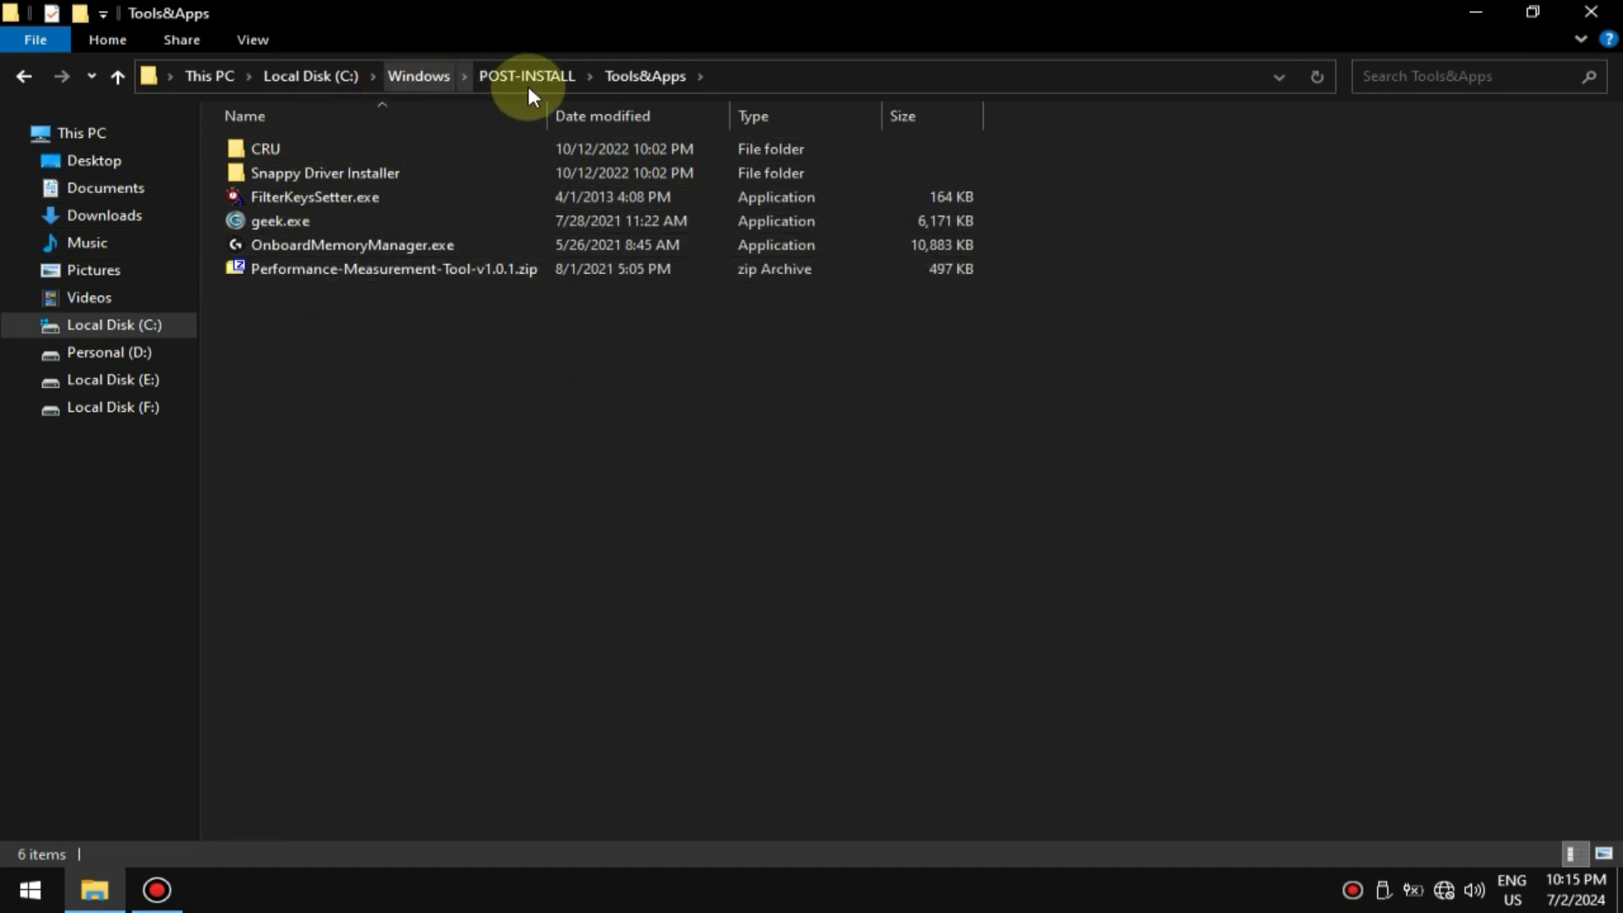
{"action": "left_click", "coordinate": [526, 77]}
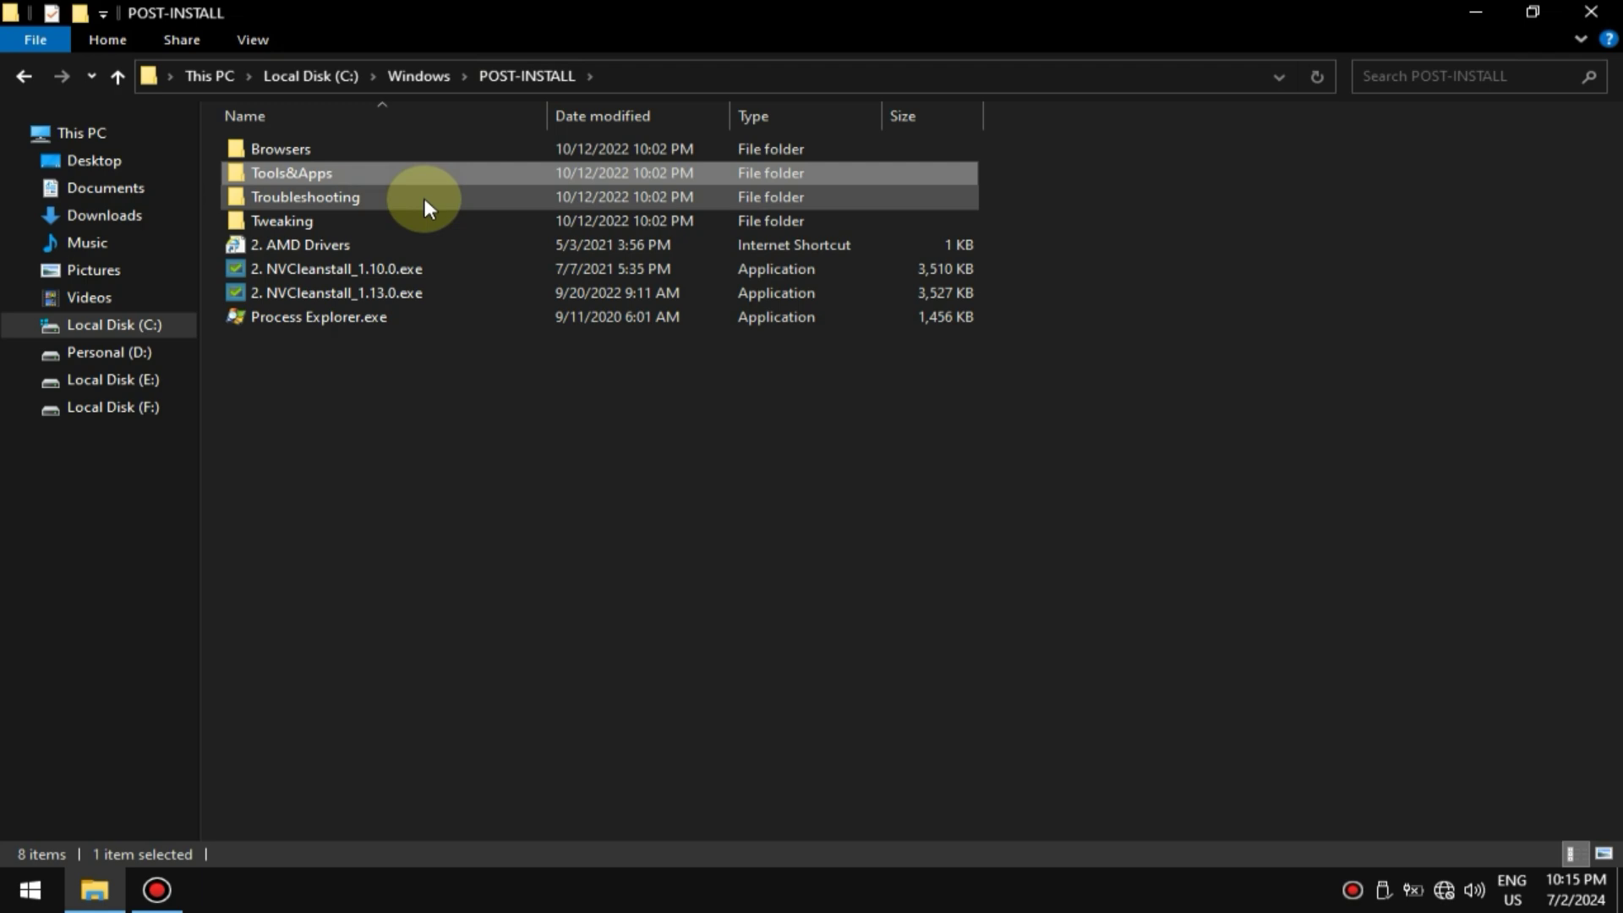
Browse Troubleshooting\Scripts and !Nvidia Tweaks, running and closing Nvidia Inspector.
{"action": "double_click", "coordinate": [304, 197]}
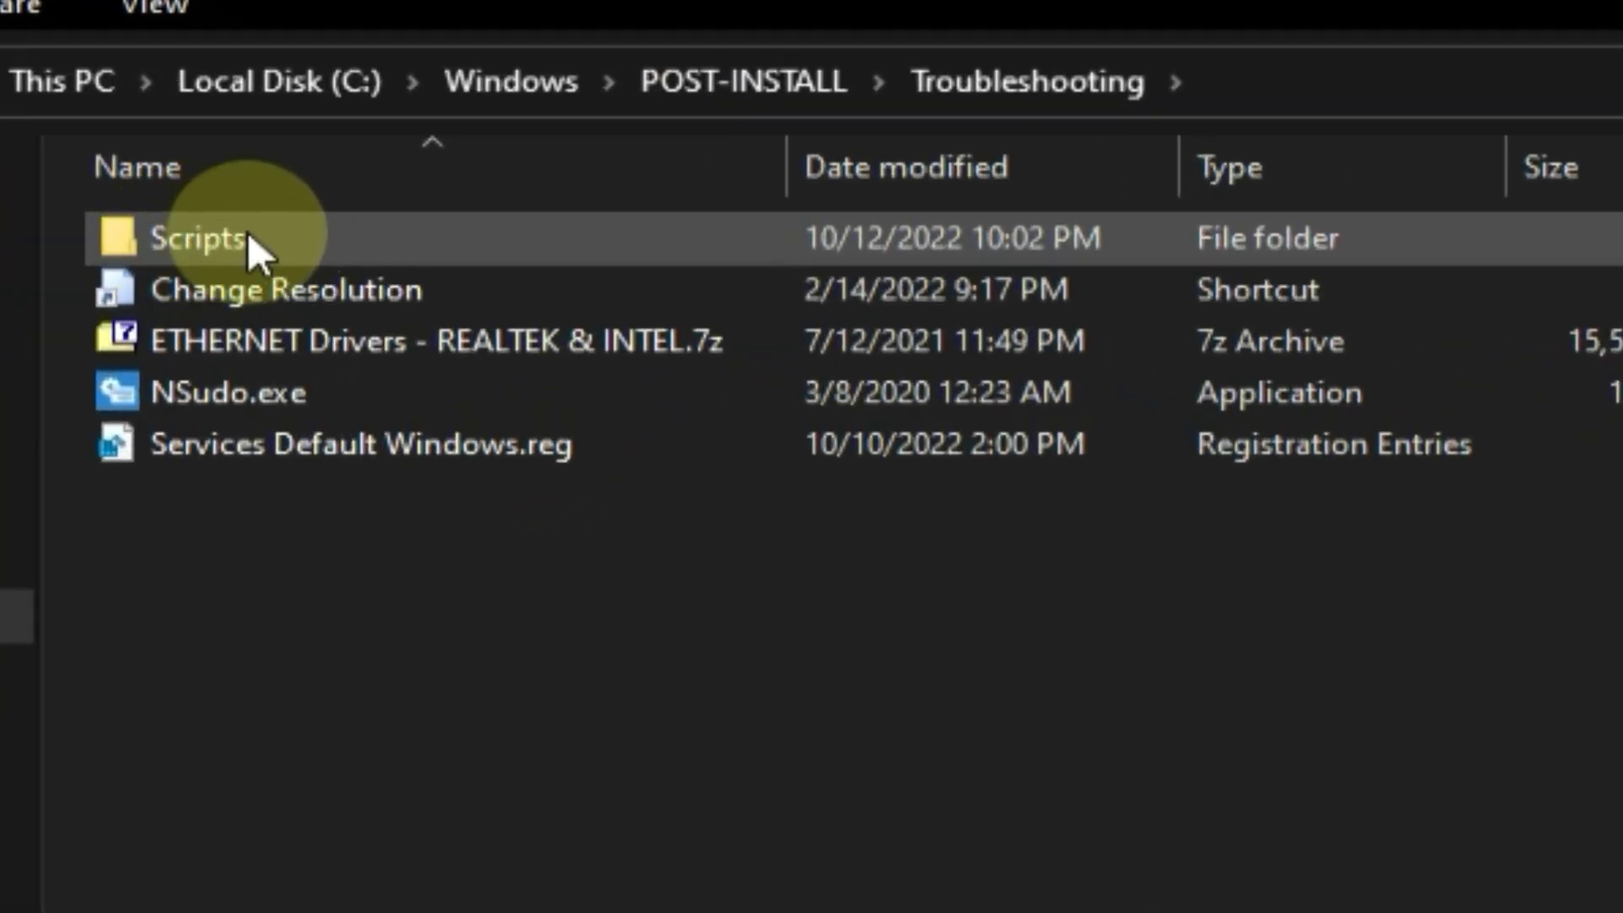
{"action": "double_click", "coordinate": [196, 238]}
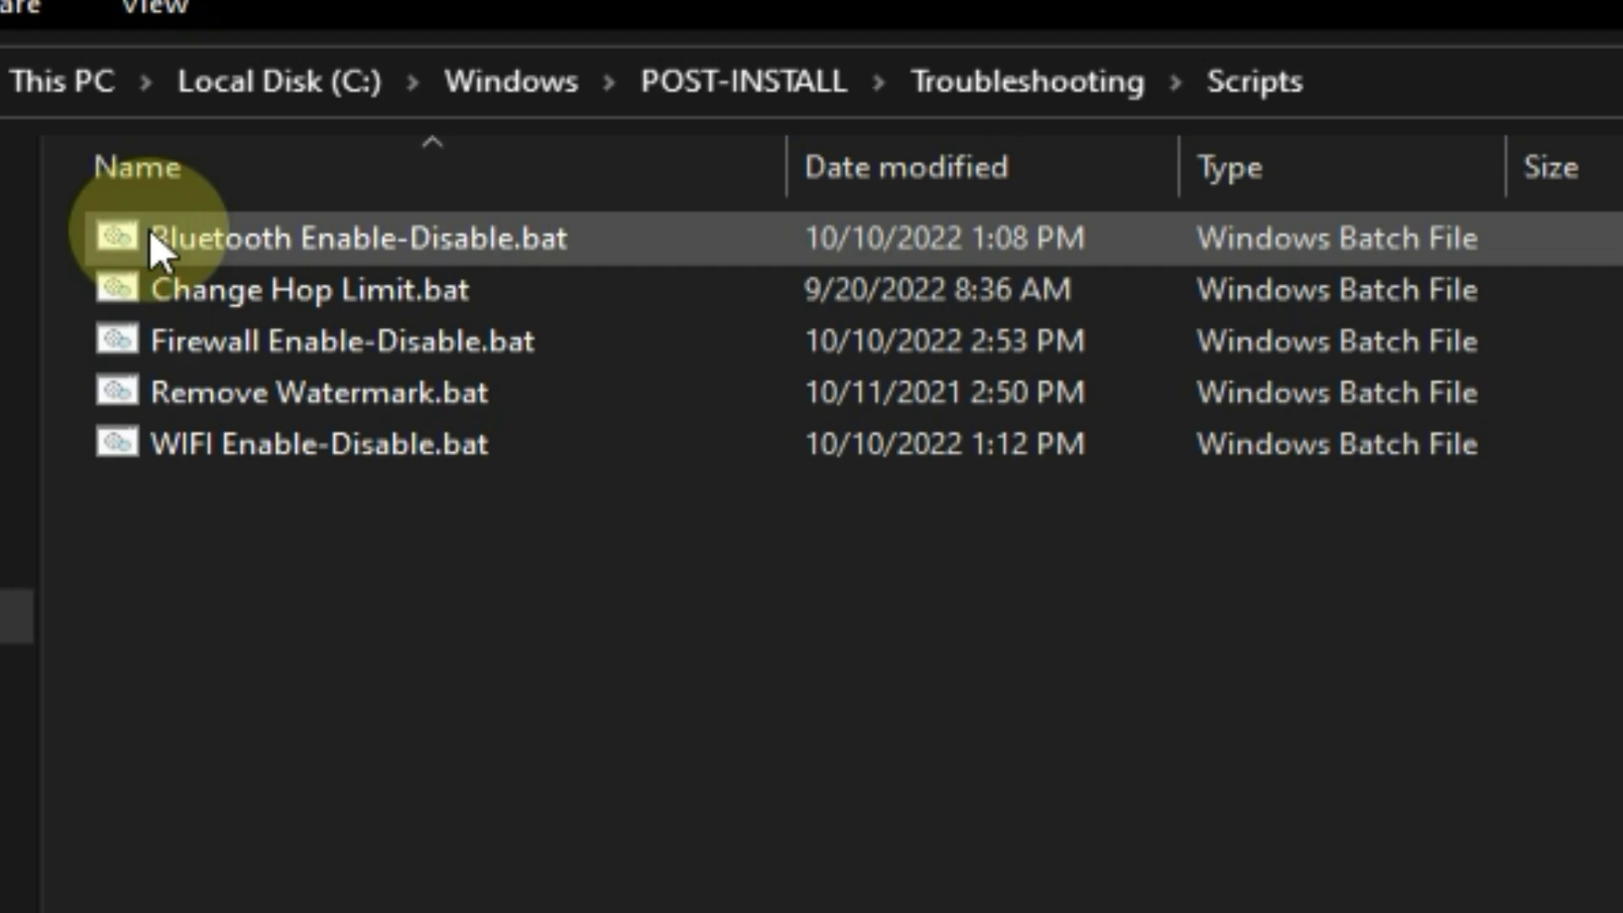
{"action": "left_click", "coordinate": [321, 445]}
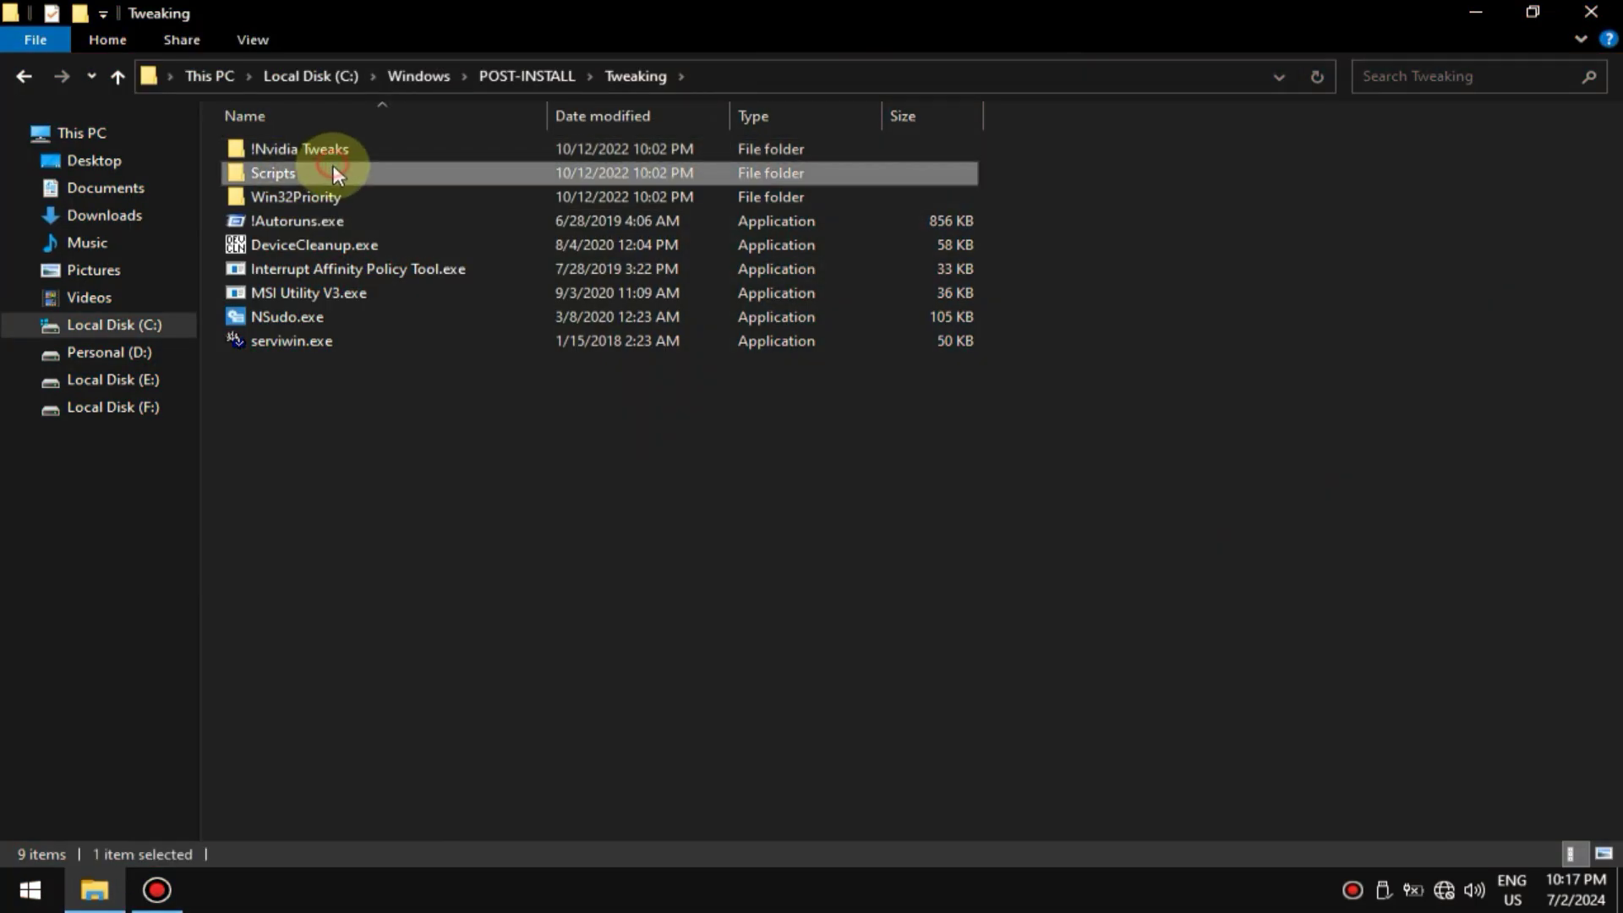
{"action": "double_click", "coordinate": [301, 149]}
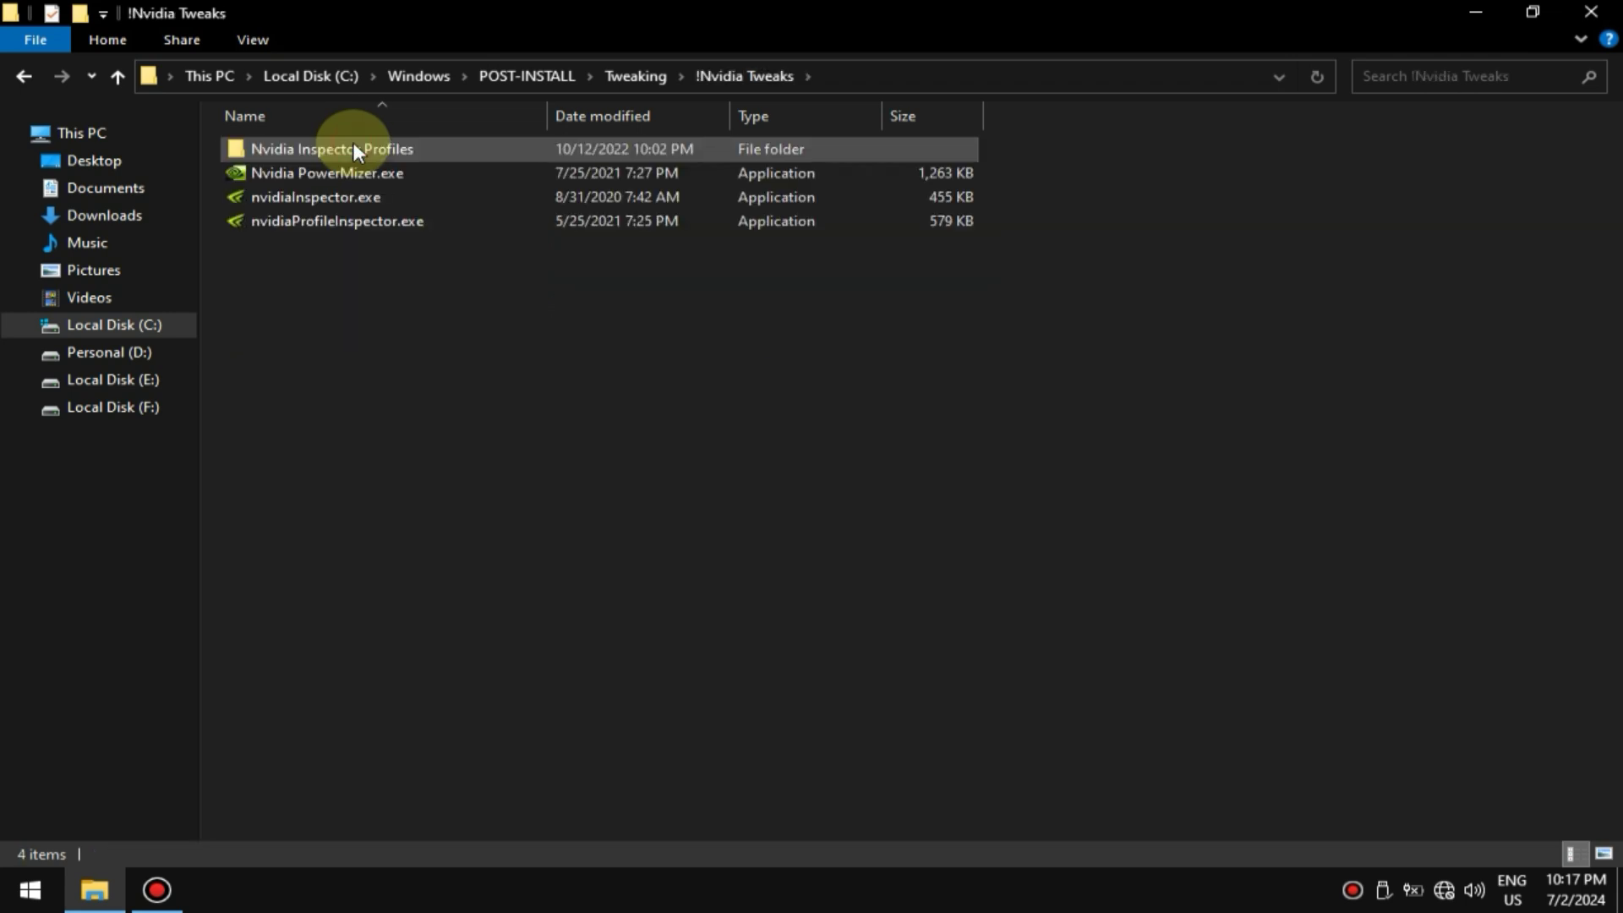
{"action": "double_click", "coordinate": [315, 196]}
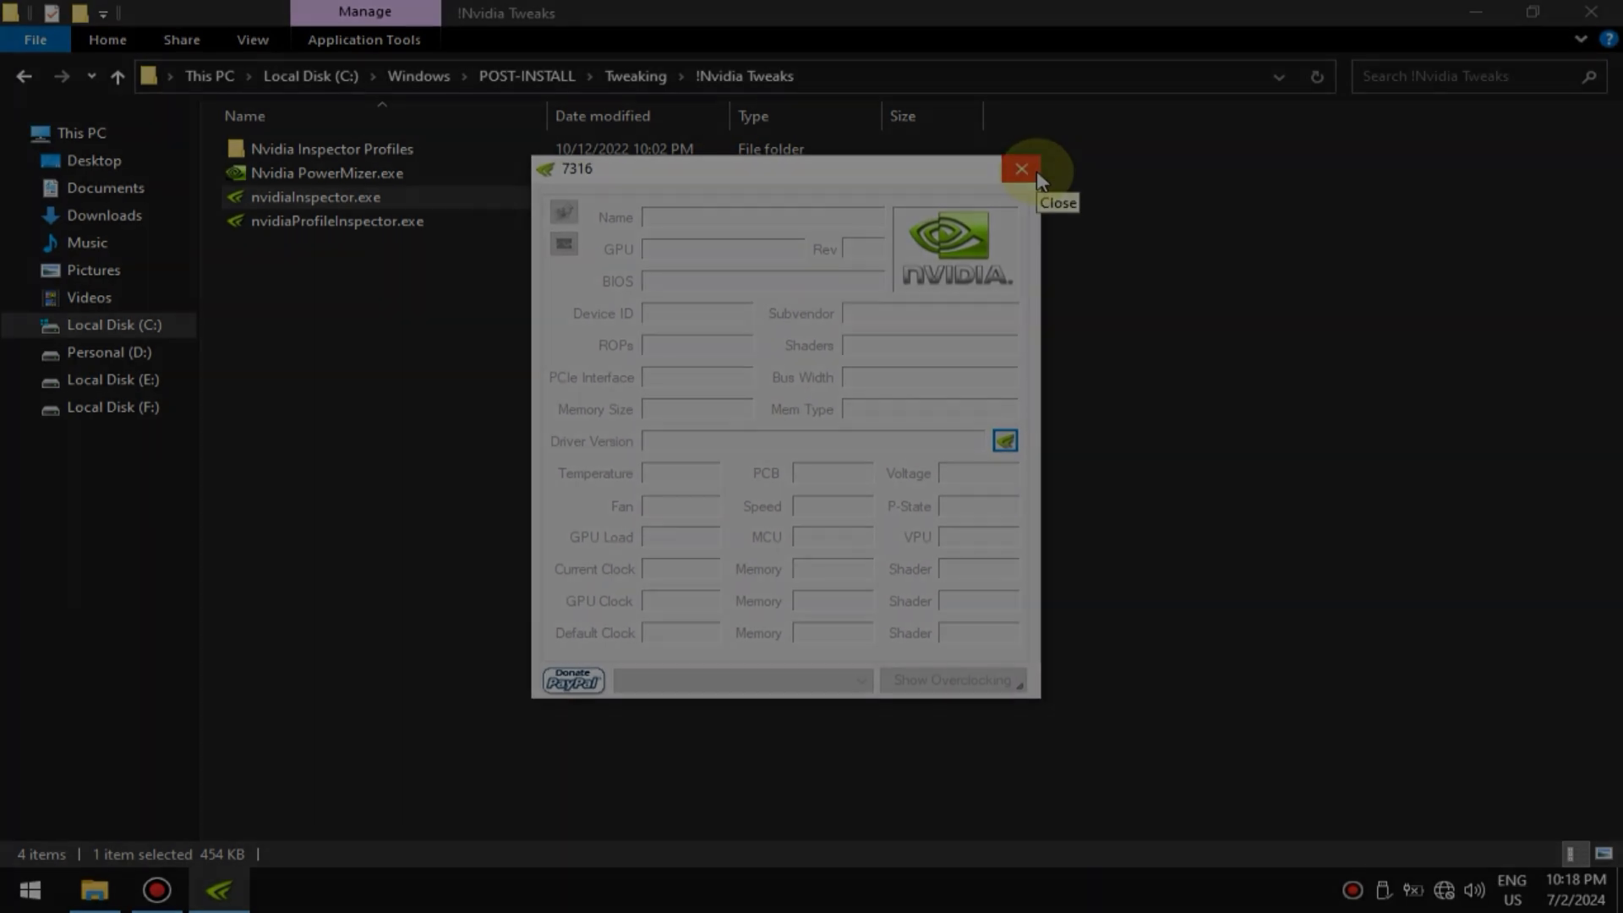
{"action": "left_click", "coordinate": [1020, 169]}
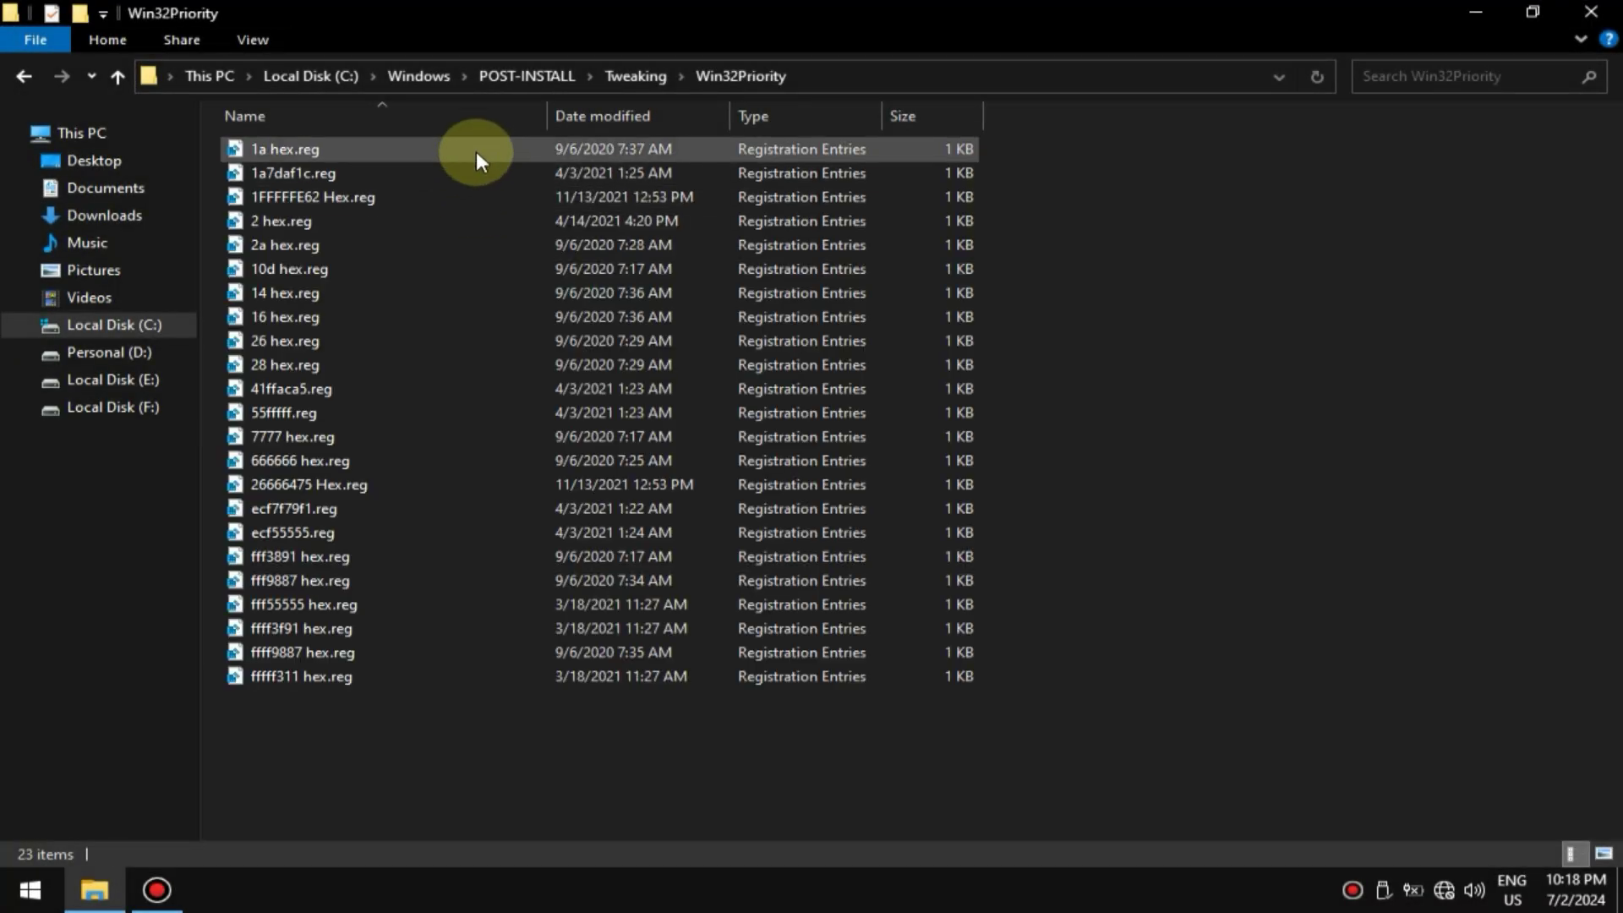
Apply the fffff311 hex.reg Win32Priority tweak to the registry, confirming the prompt.
{"action": "left_click", "coordinate": [284, 149]}
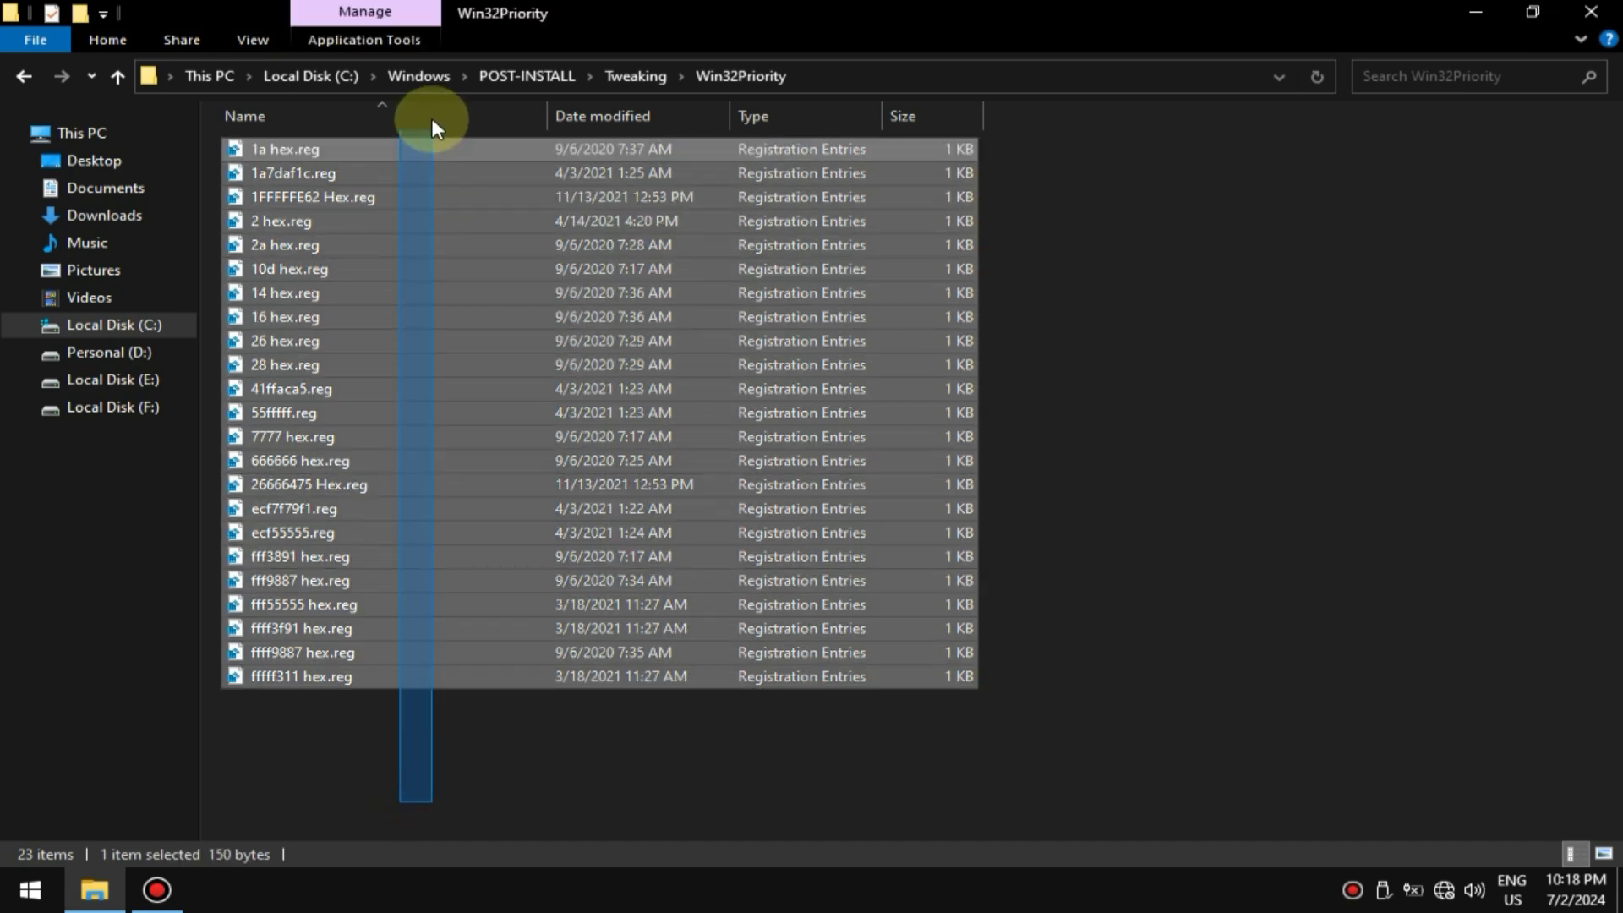
{"action": "double_click", "coordinate": [301, 676]}
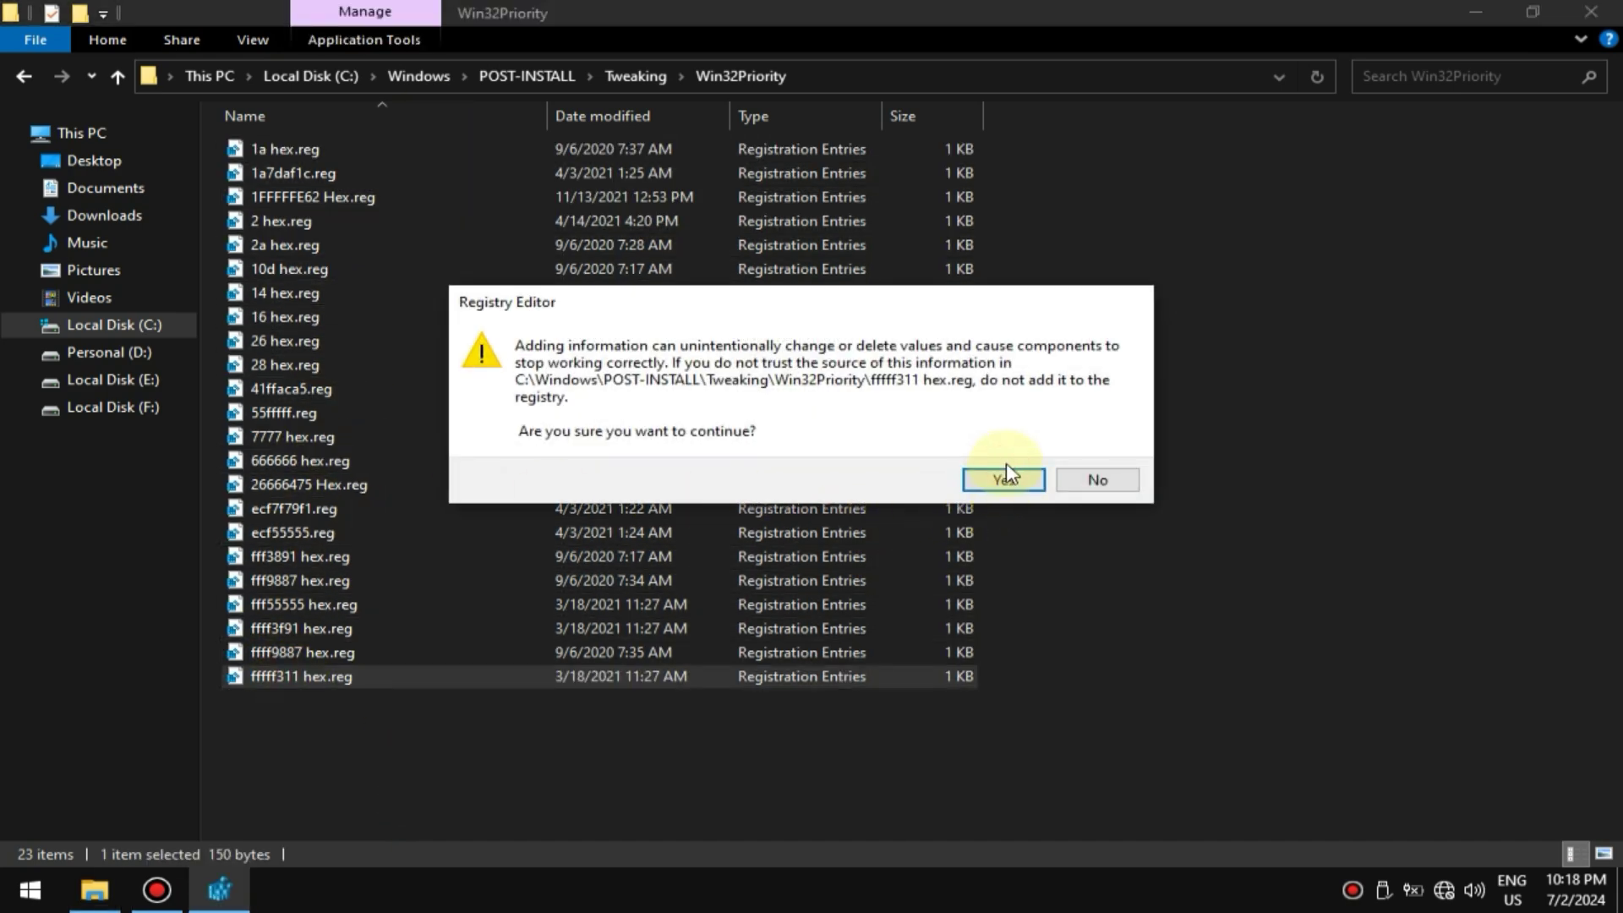
{"action": "left_click", "coordinate": [1000, 479]}
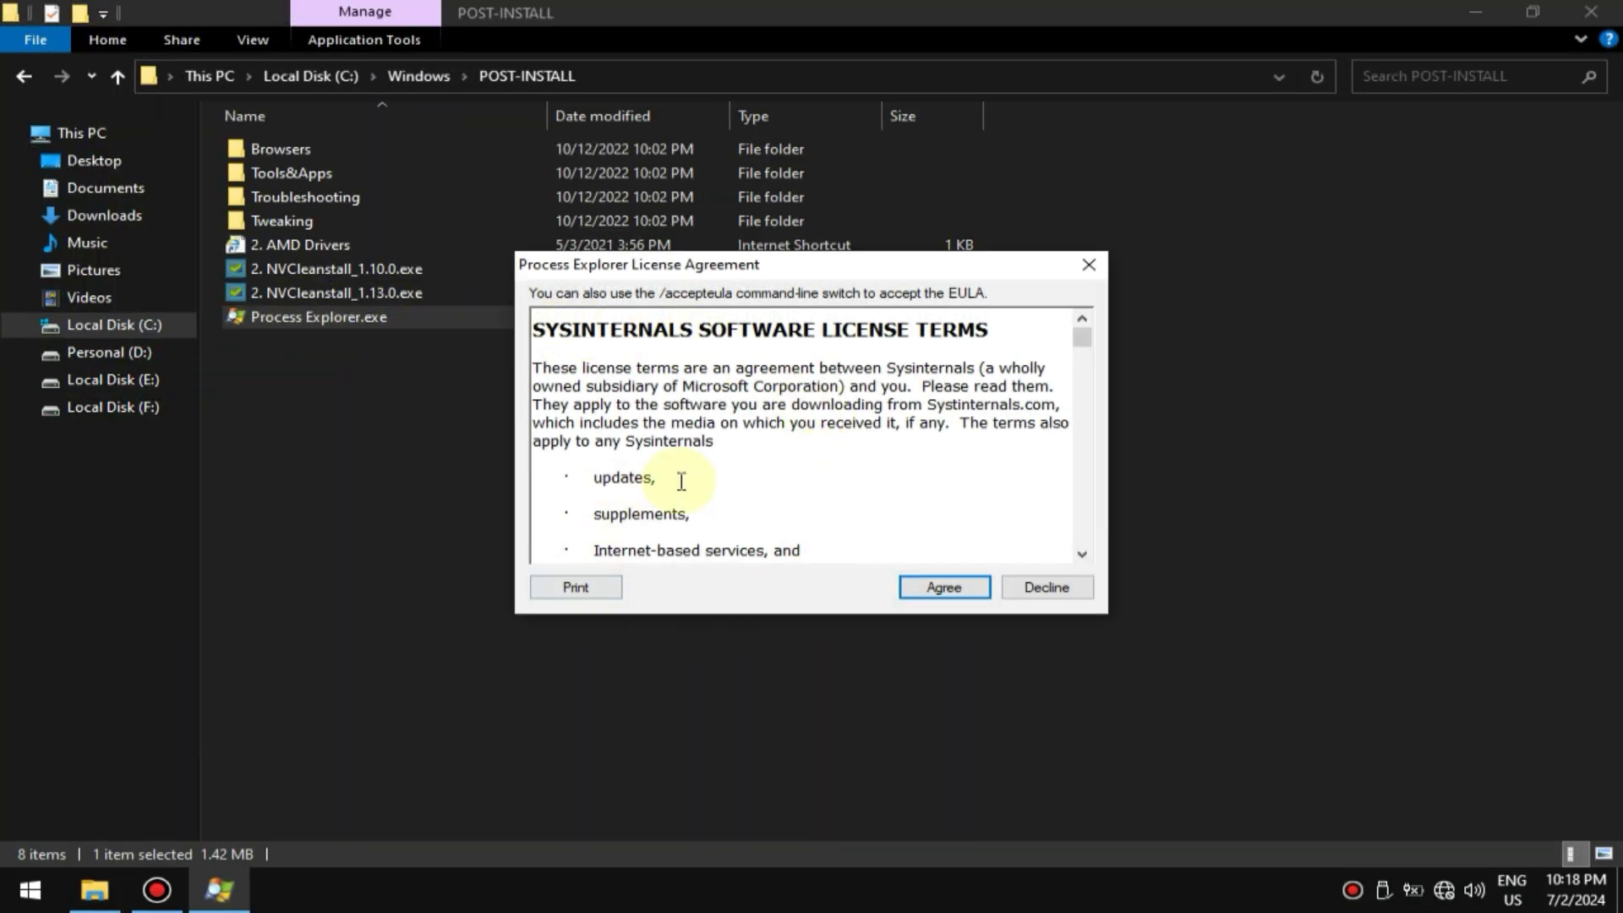
Accept the Process Explorer license, maximize it and sort processes by Working Set.
{"action": "left_click", "coordinate": [942, 586]}
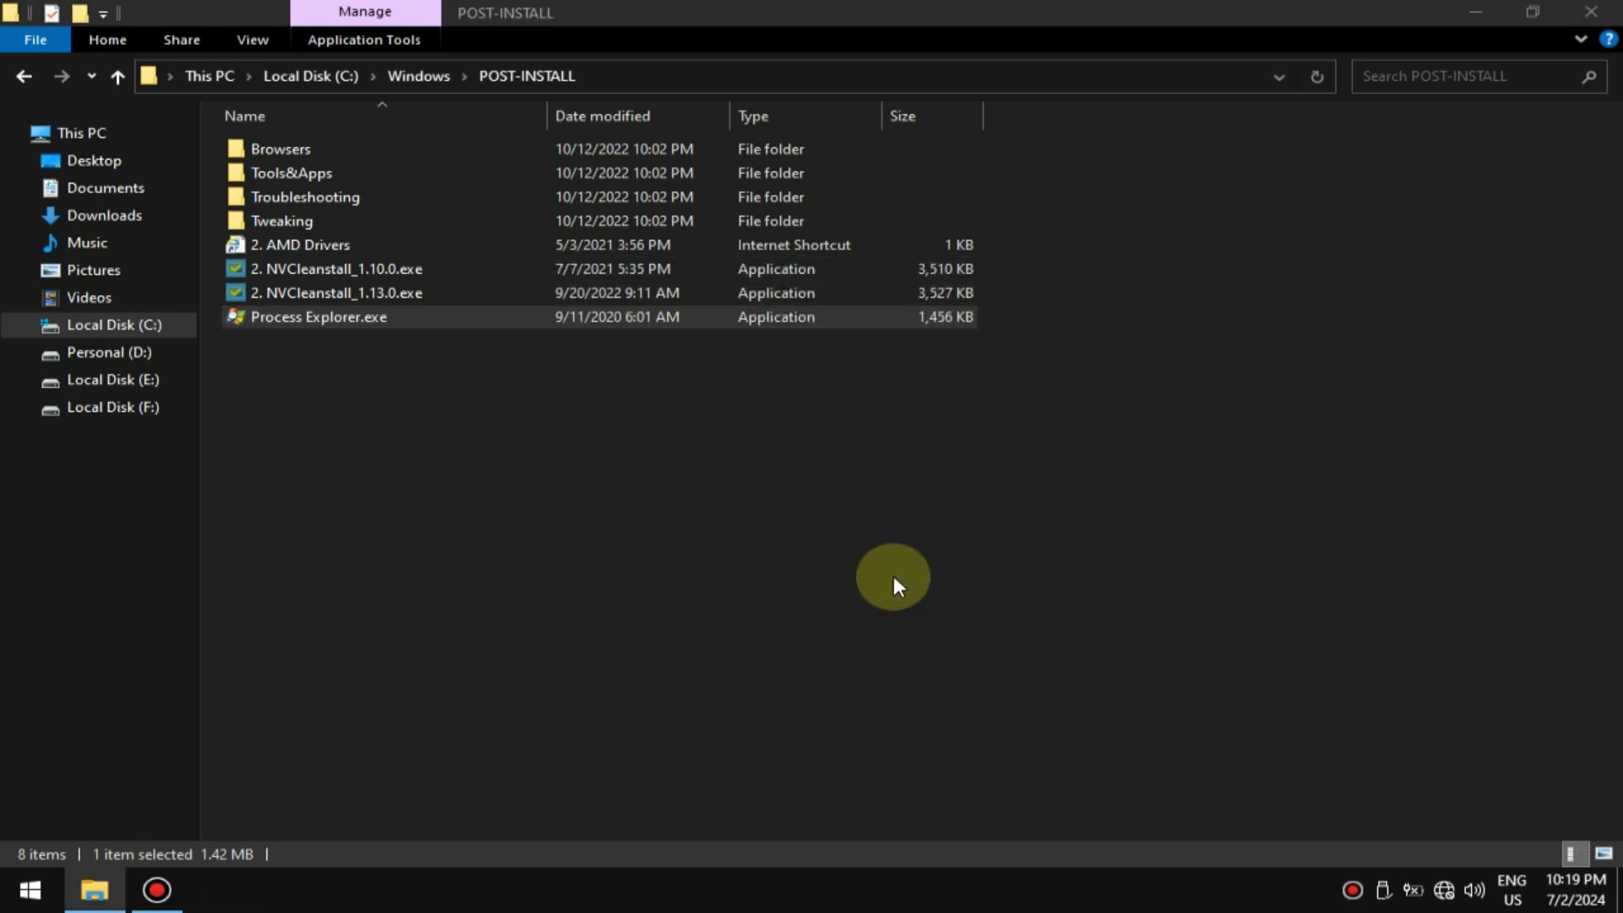
{"action": "double_click", "coordinate": [319, 316]}
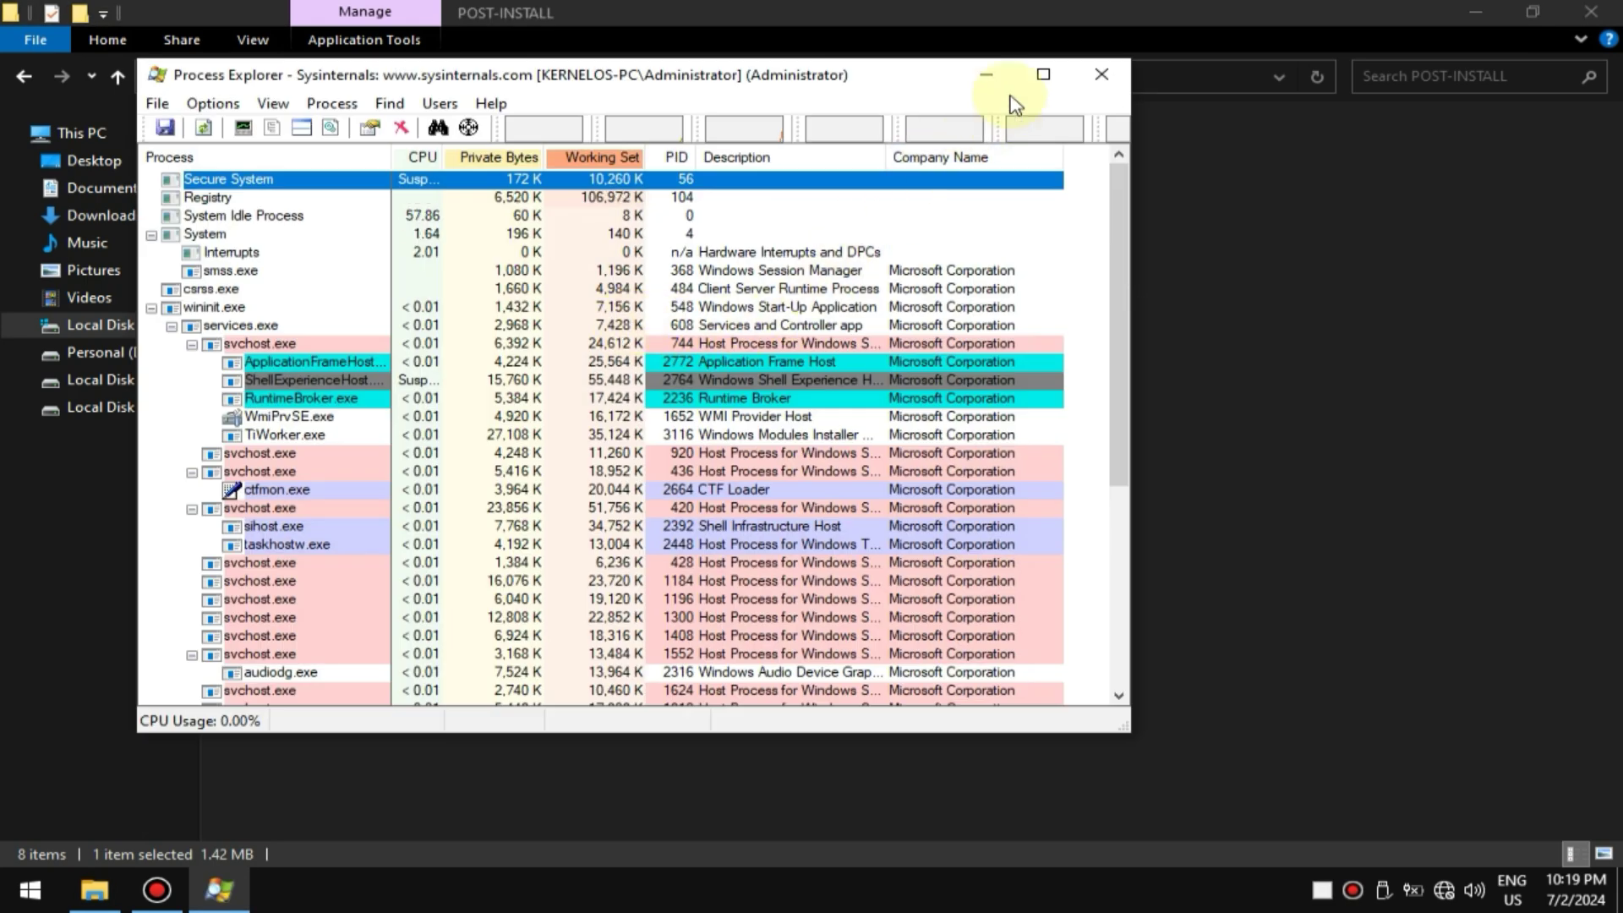
{"action": "left_click", "coordinate": [1043, 75]}
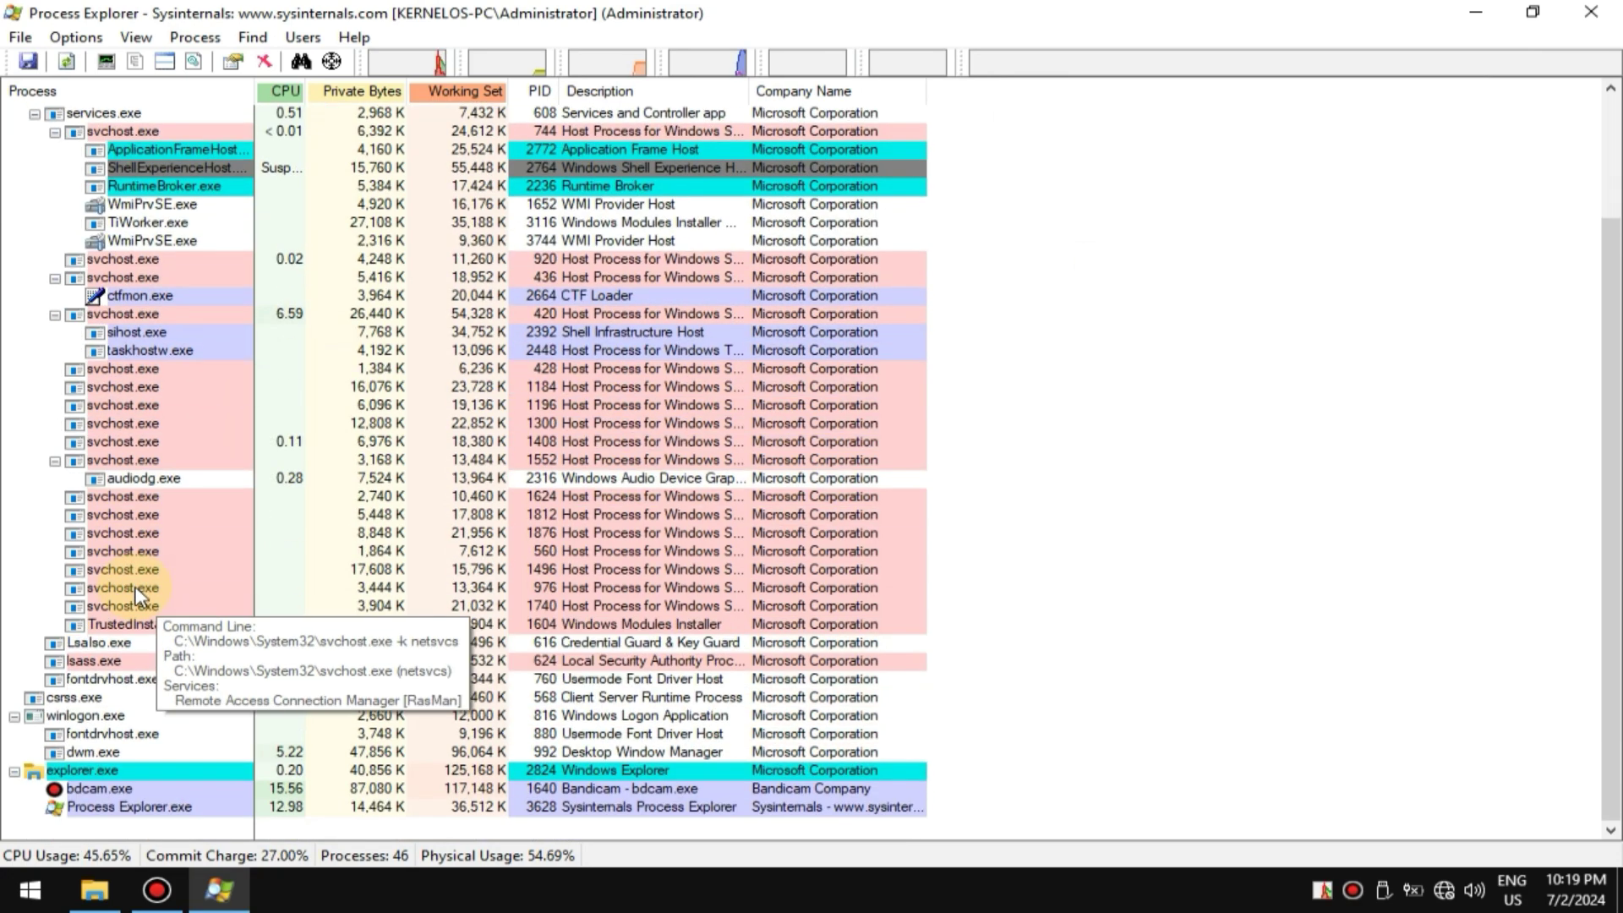
{"action": "mouse_move", "coordinate": [104, 732]}
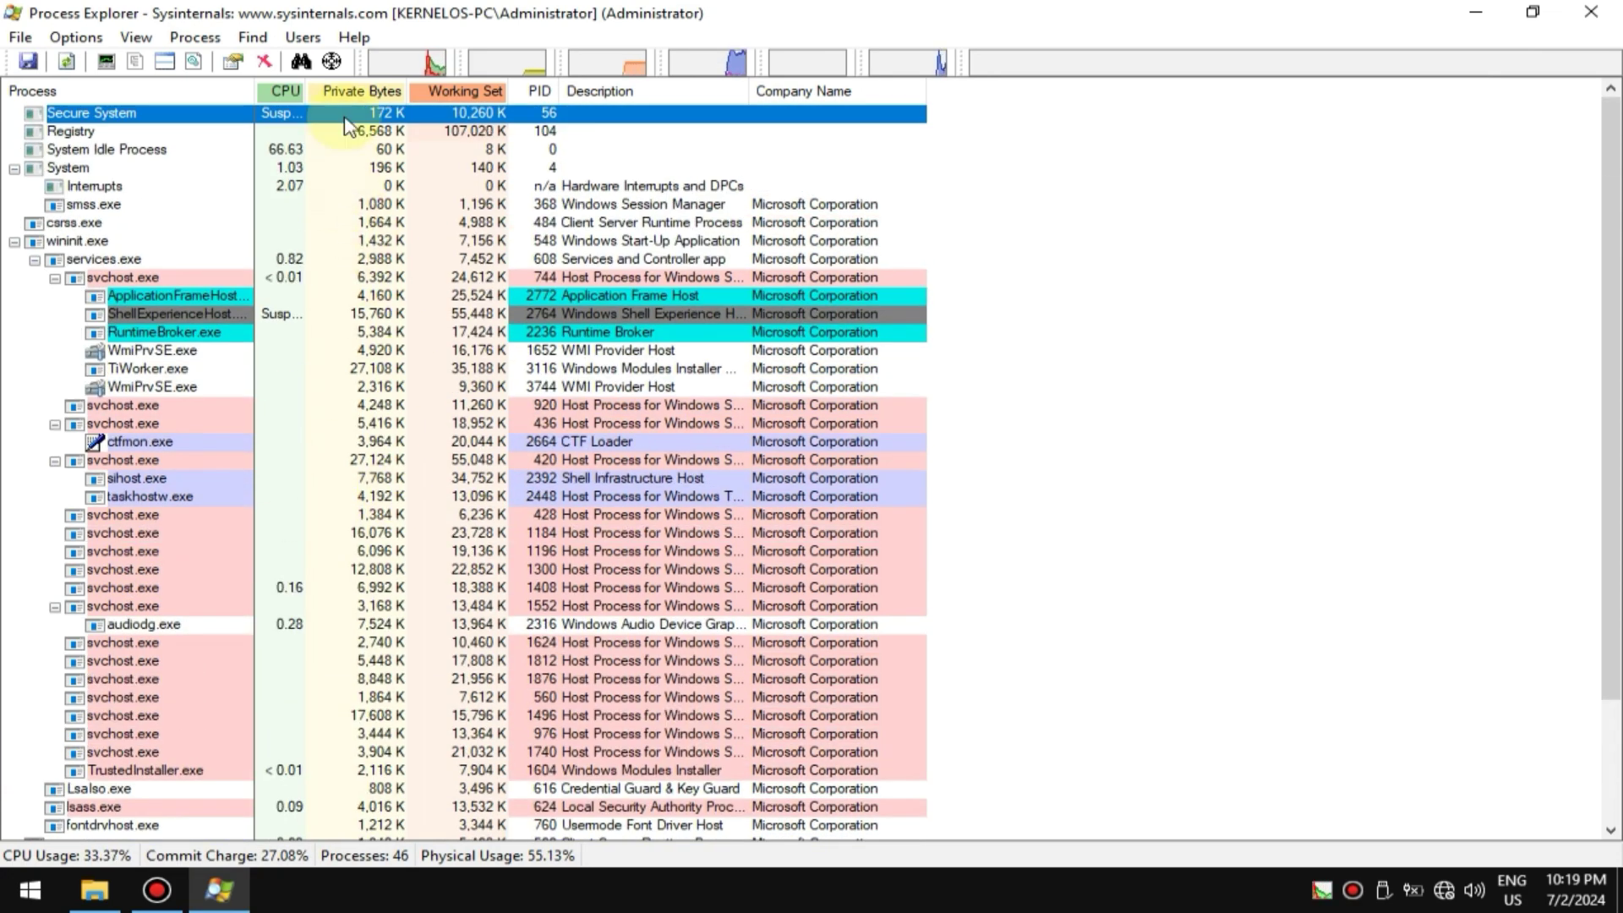
{"action": "left_click", "coordinate": [463, 91]}
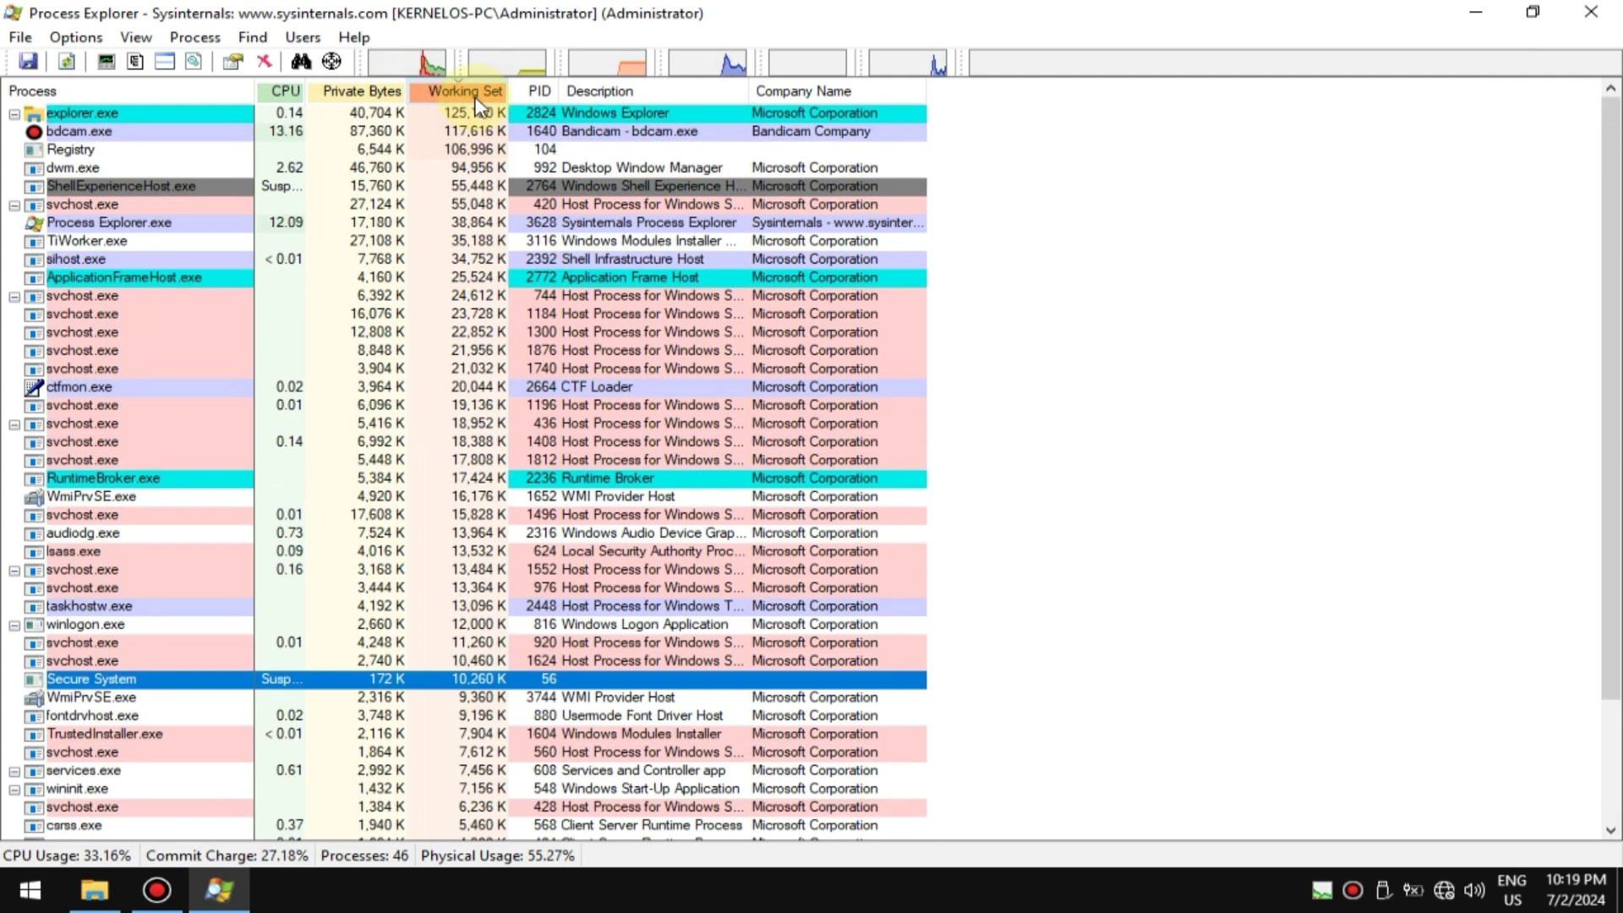